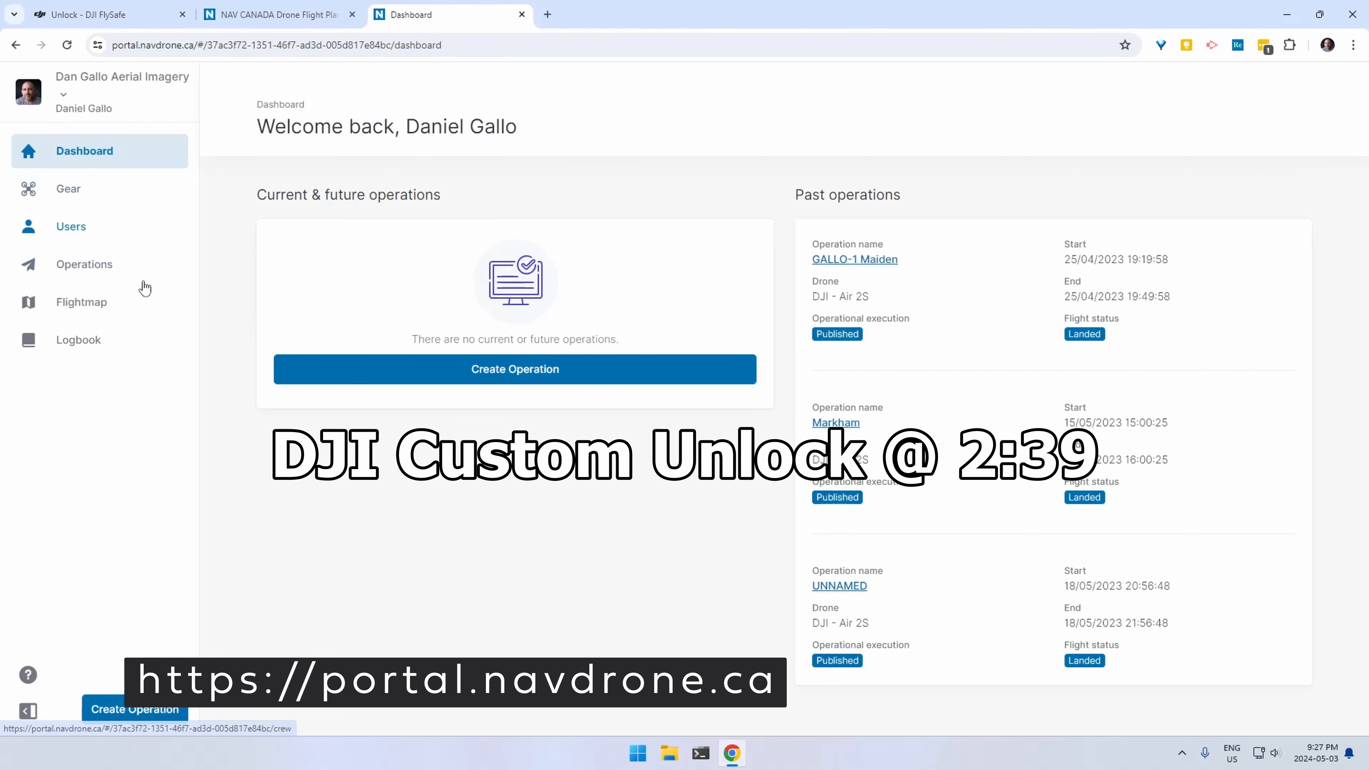
{"action": "mouse_move", "coordinate": [393, 371]}
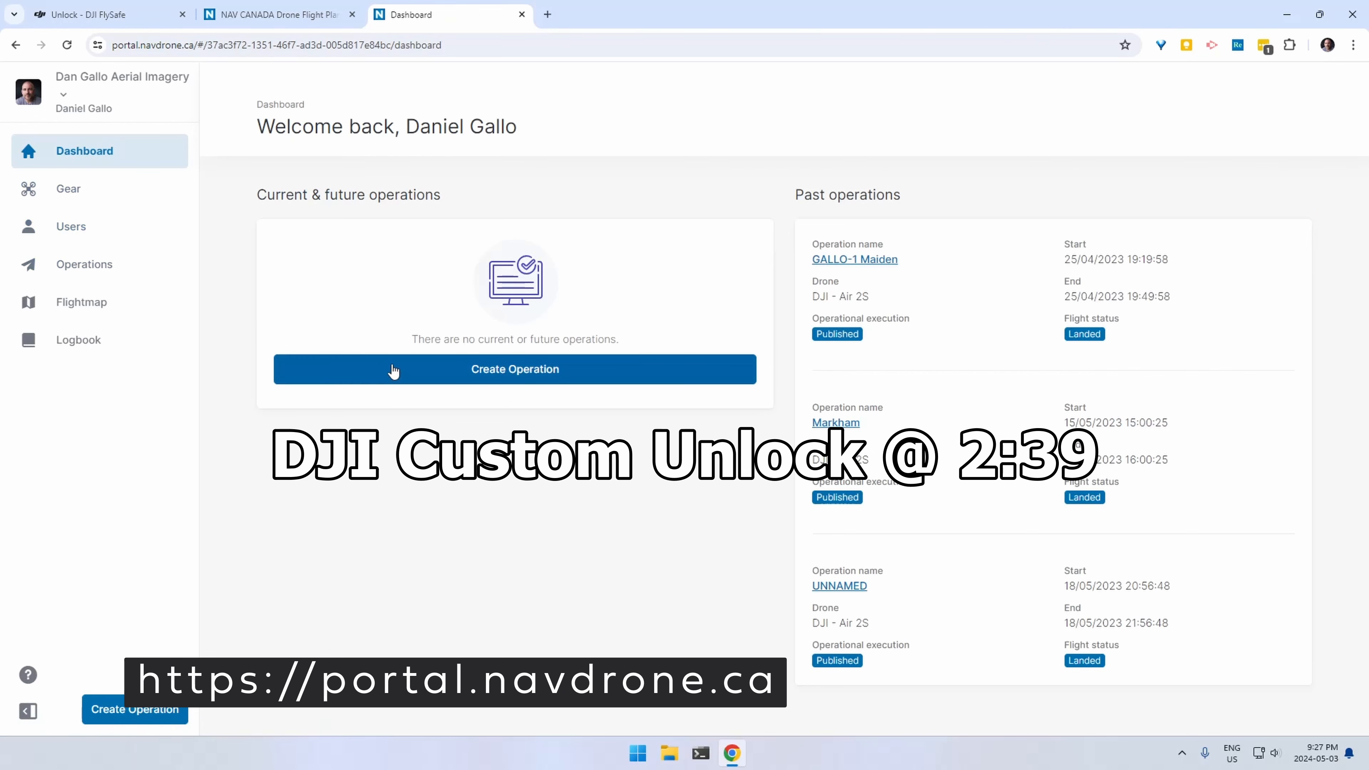
- Create a new operation with a circular flight area drawn and enlarged around Willow Heights Park, then proceed to parameters
{"action": "left_click", "coordinate": [515, 369]}
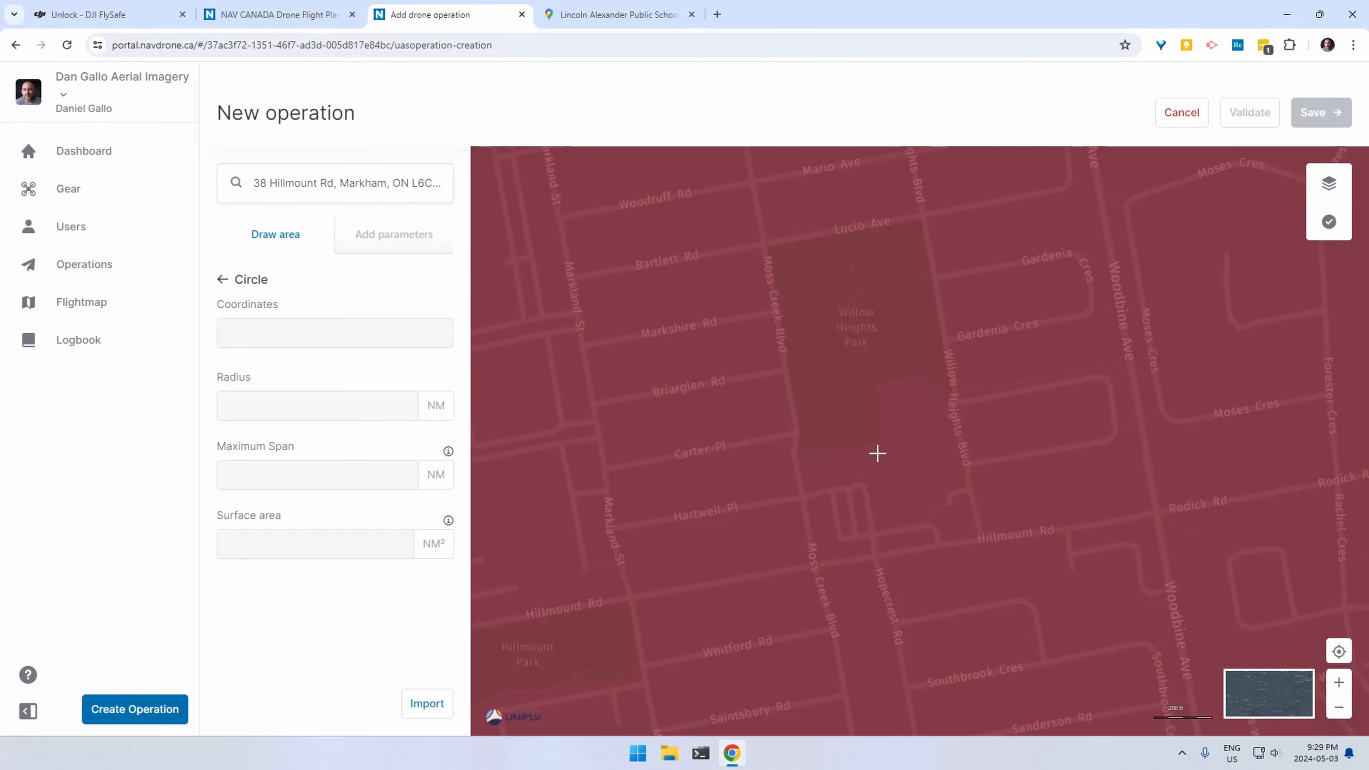
{"action": "left_click_drag", "start_coordinate": [903, 463], "coordinate": [1026, 464]}
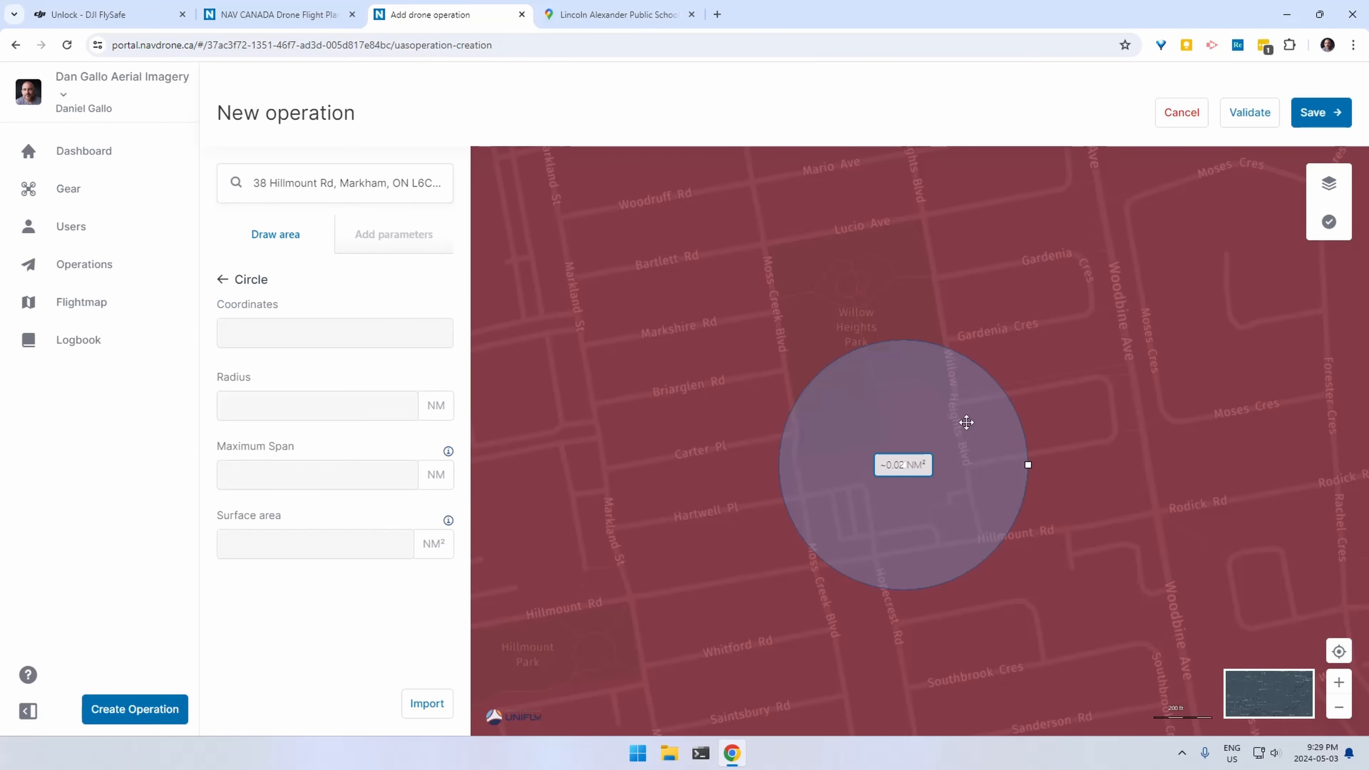
{"action": "left_click_drag", "start_coordinate": [1028, 464], "coordinate": [1062, 475]}
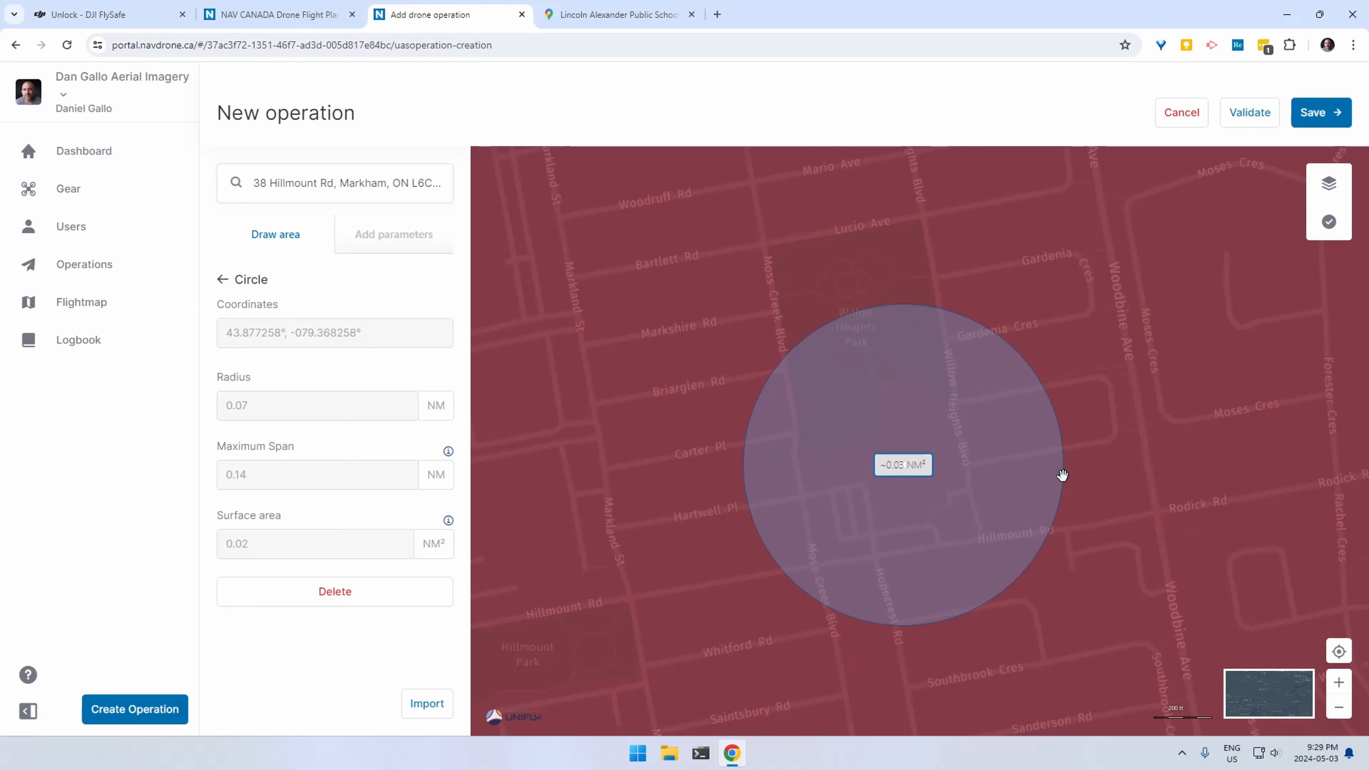
{"action": "left_click_drag", "start_coordinate": [1062, 475], "coordinate": [1193, 542]}
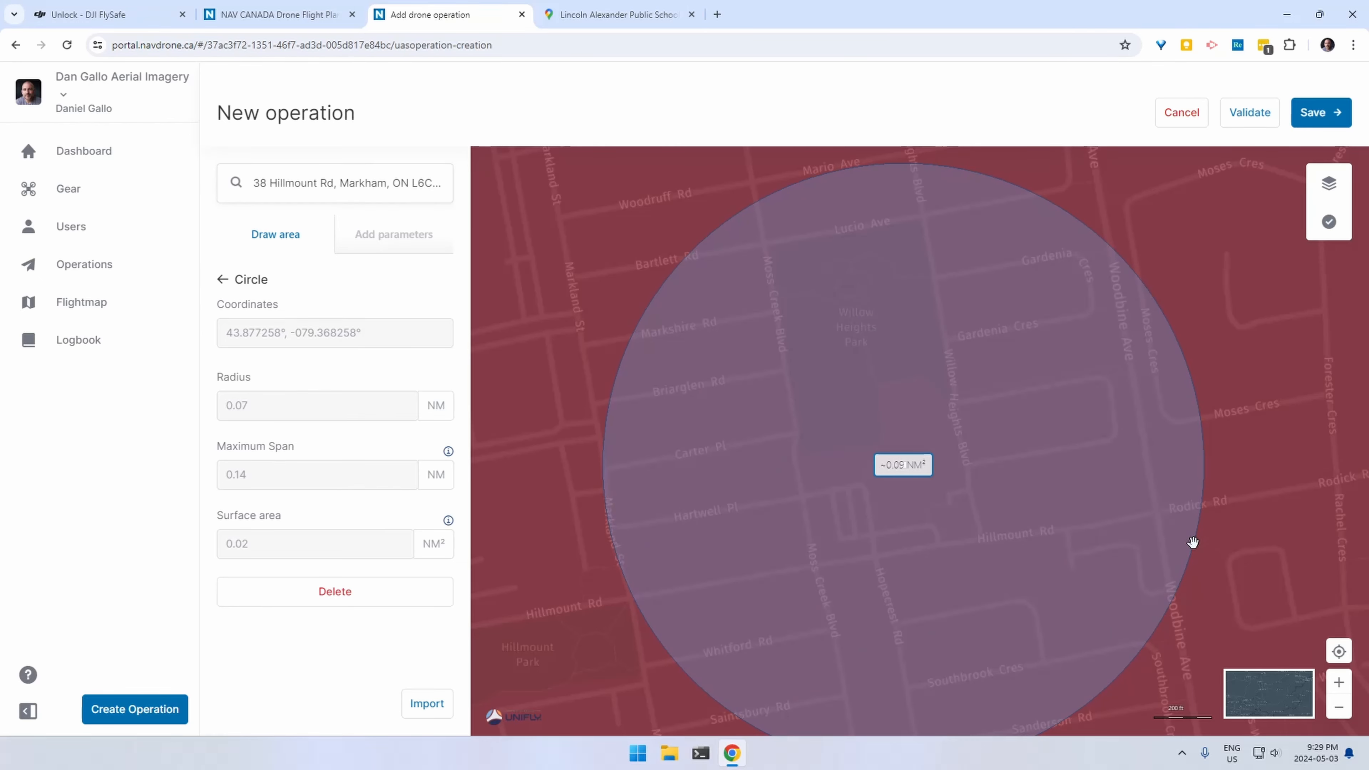
{"action": "left_click", "coordinate": [394, 234]}
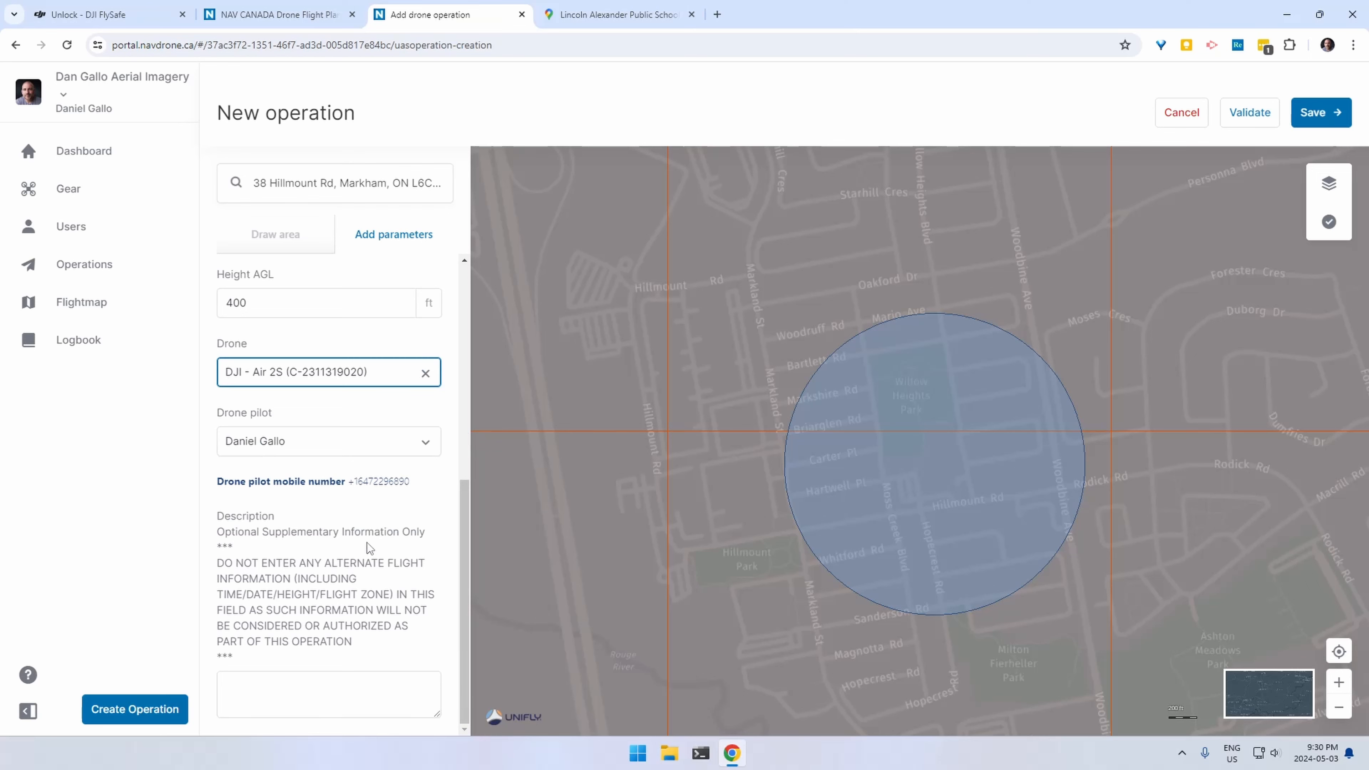
- Validate and save the Unlock Test operation, then publish it from its Tasks
{"action": "left_click", "coordinate": [1249, 113]}
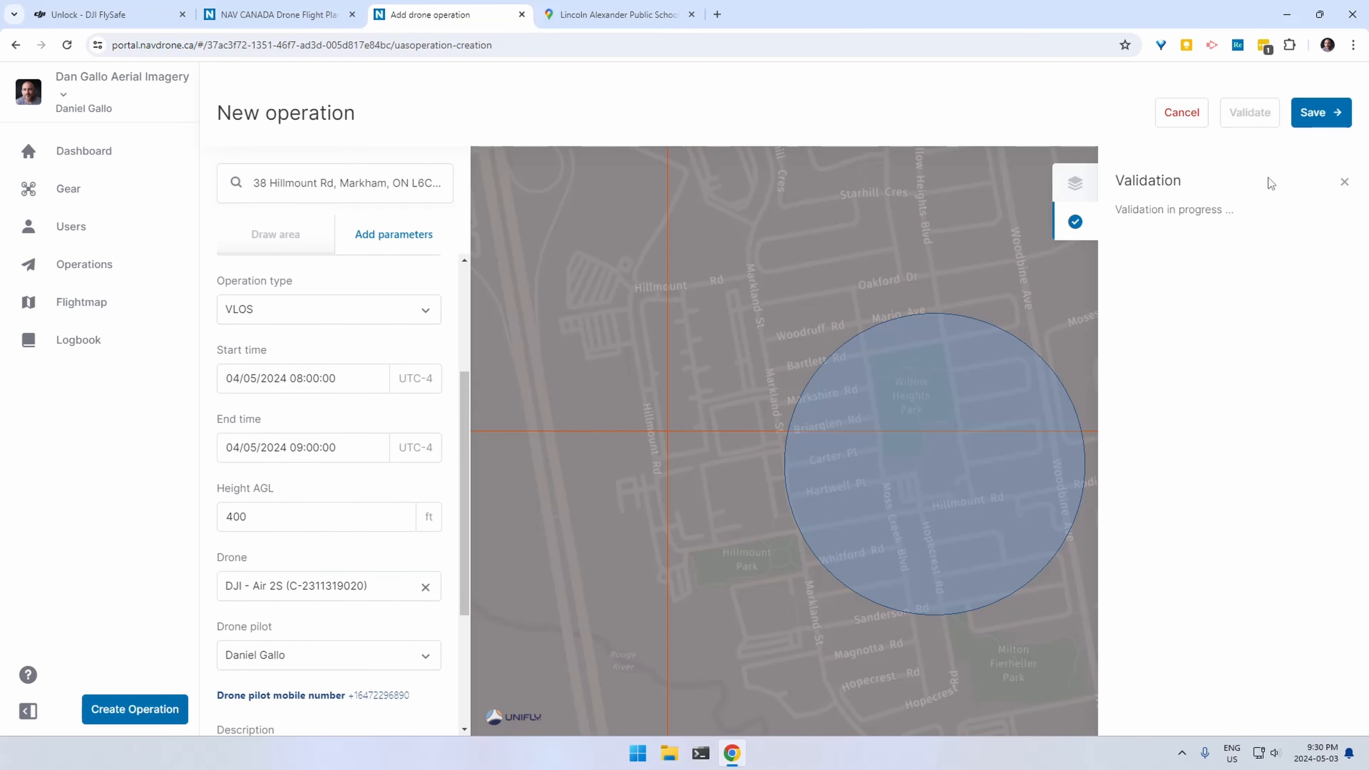
{"action": "left_click", "coordinate": [1249, 113]}
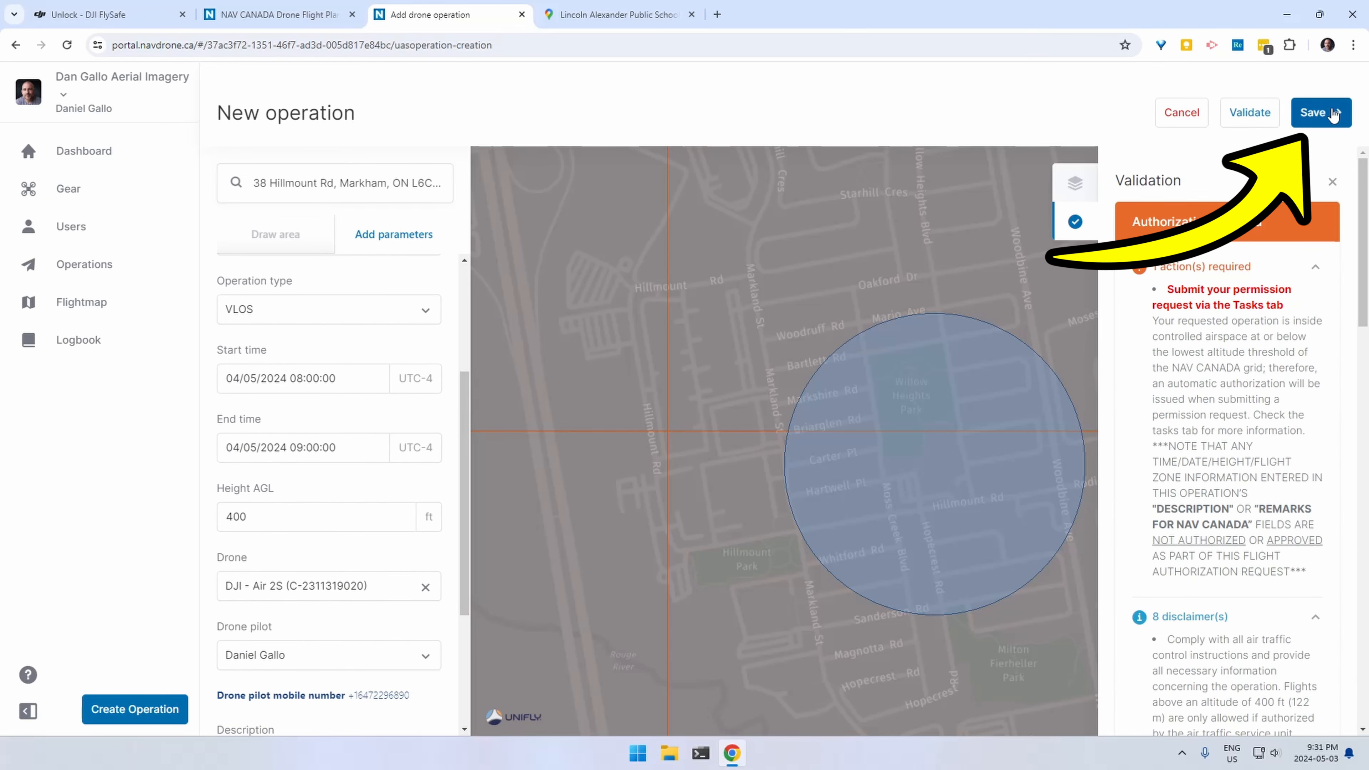
{"action": "left_click", "coordinate": [1321, 113]}
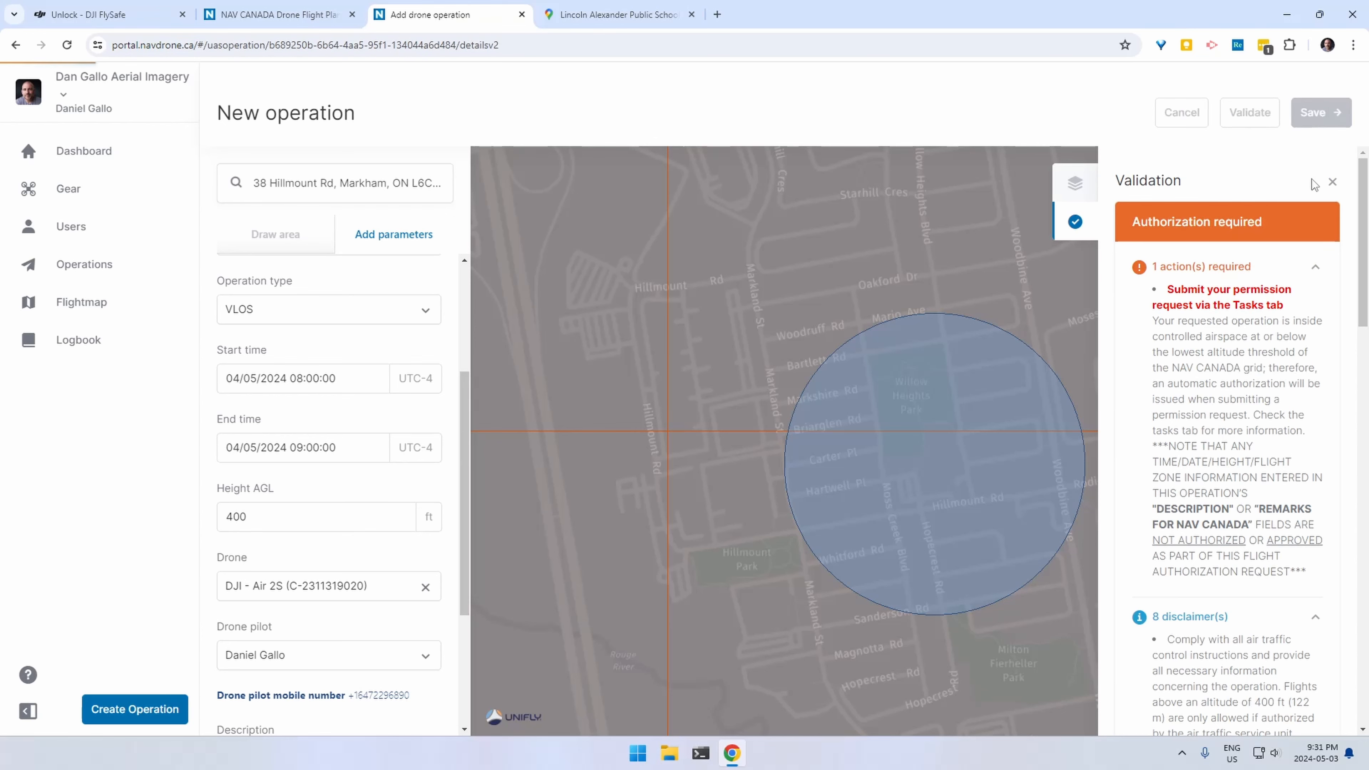
{"action": "left_click", "coordinate": [1320, 113]}
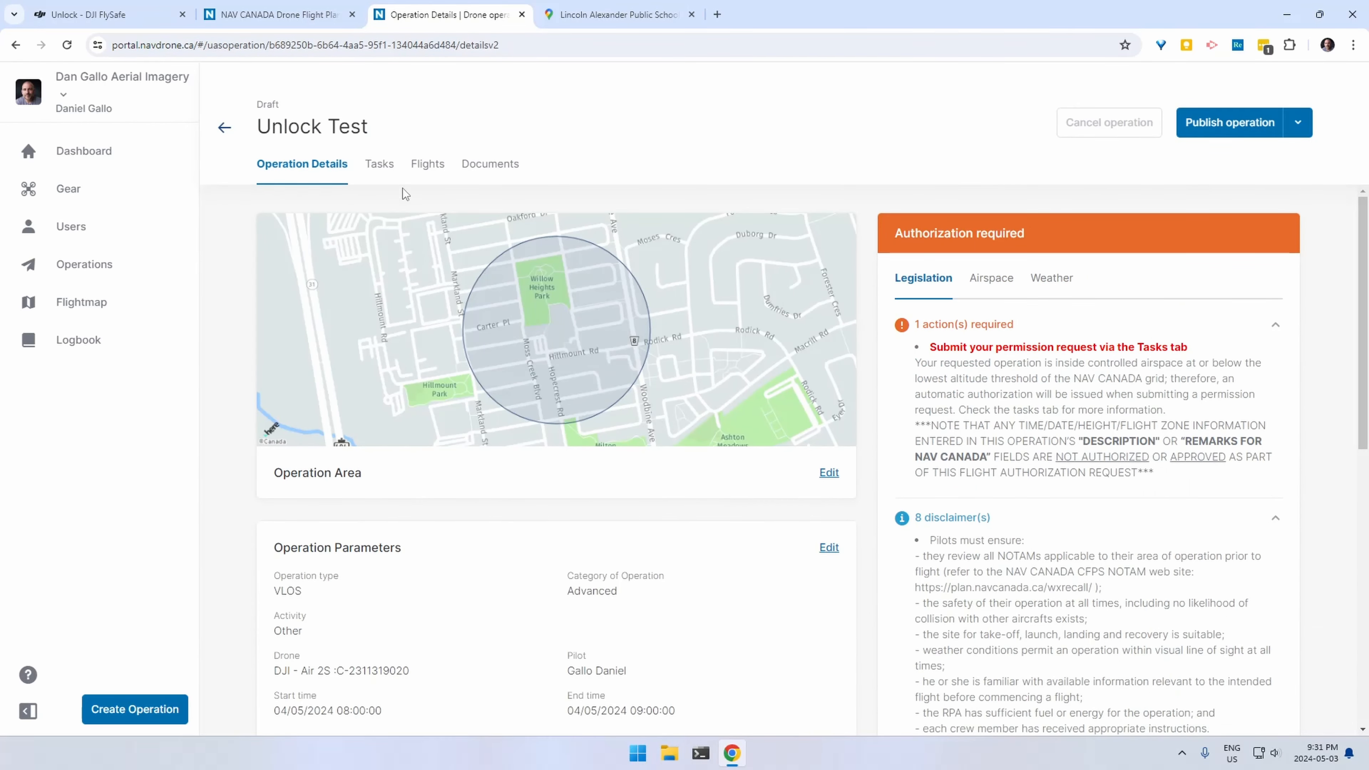
{"action": "left_click", "coordinate": [379, 164]}
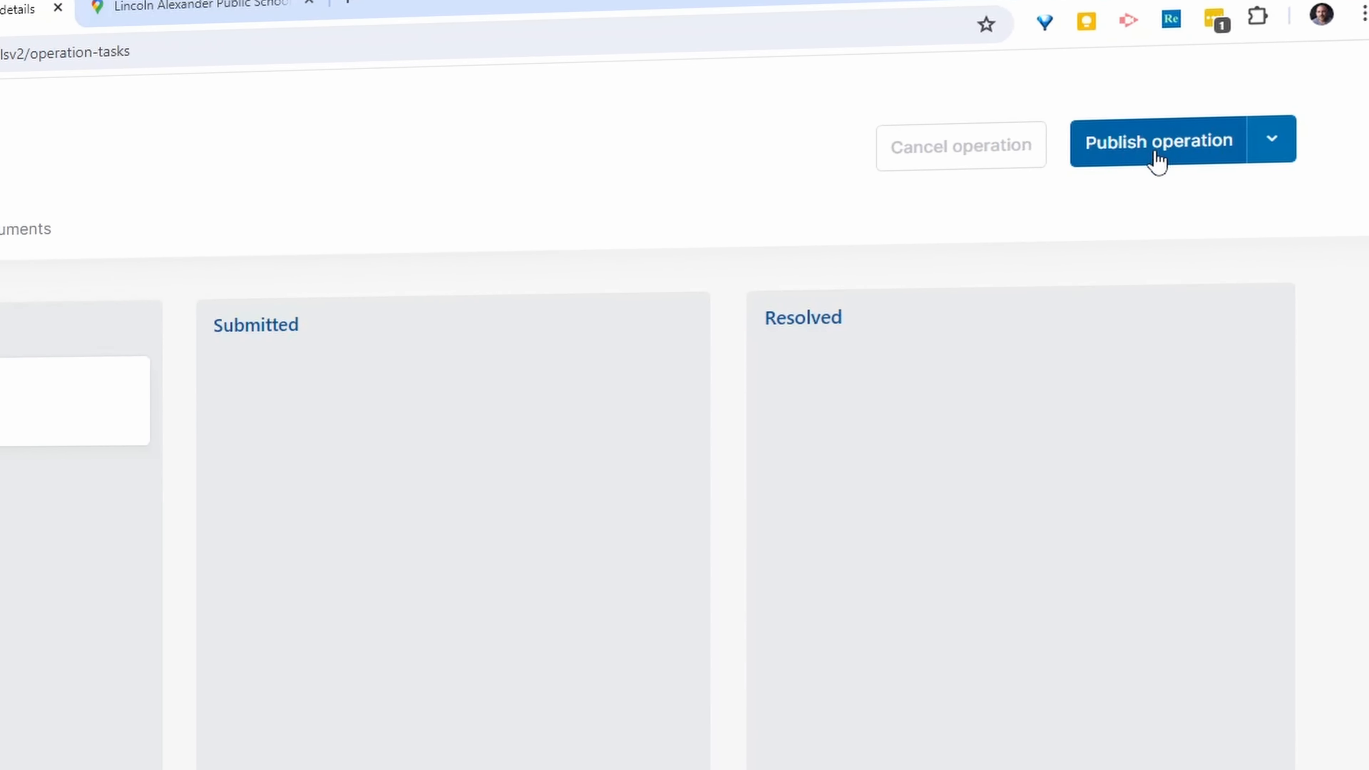
{"action": "left_click", "coordinate": [1158, 144]}
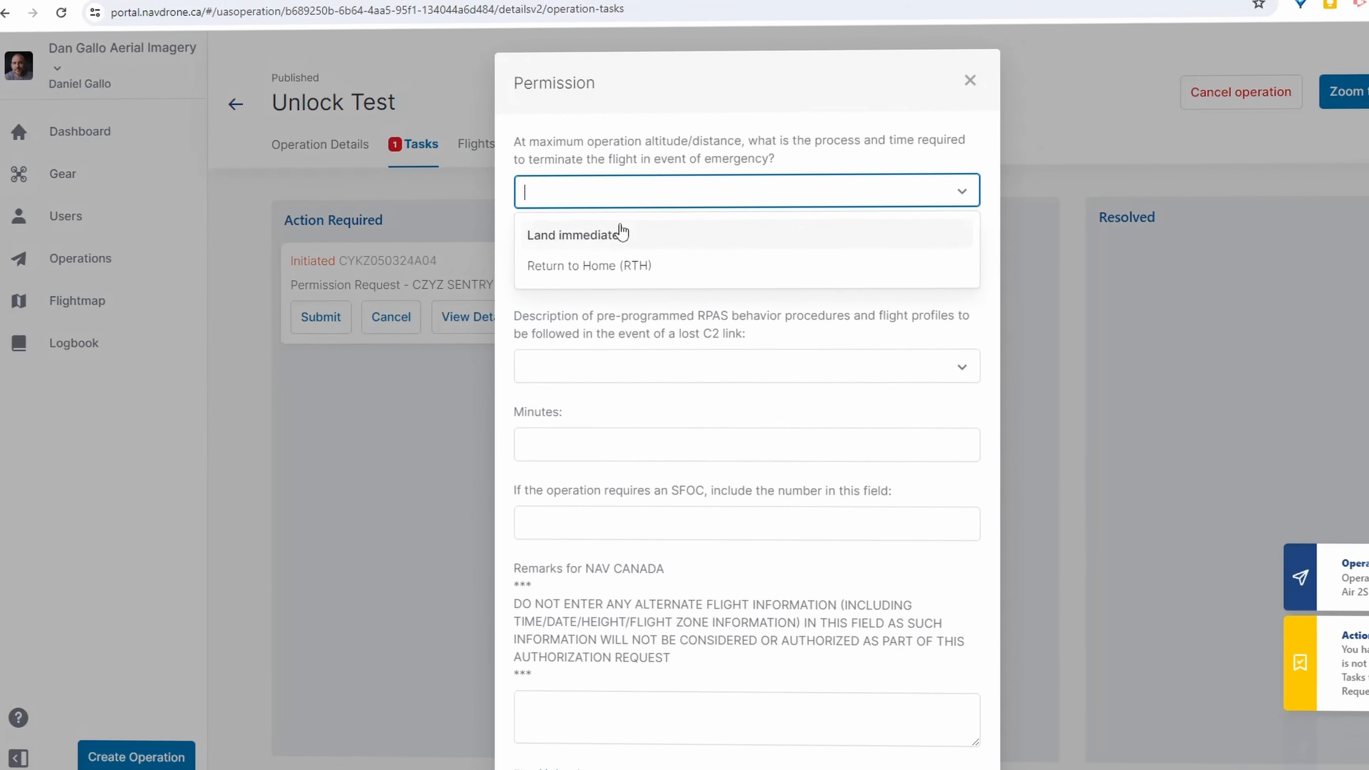
- Submit the NAV CANADA permission form with Return to Home termination, 1 minute, and Return to Home on lost link
{"action": "left_click", "coordinate": [589, 265]}
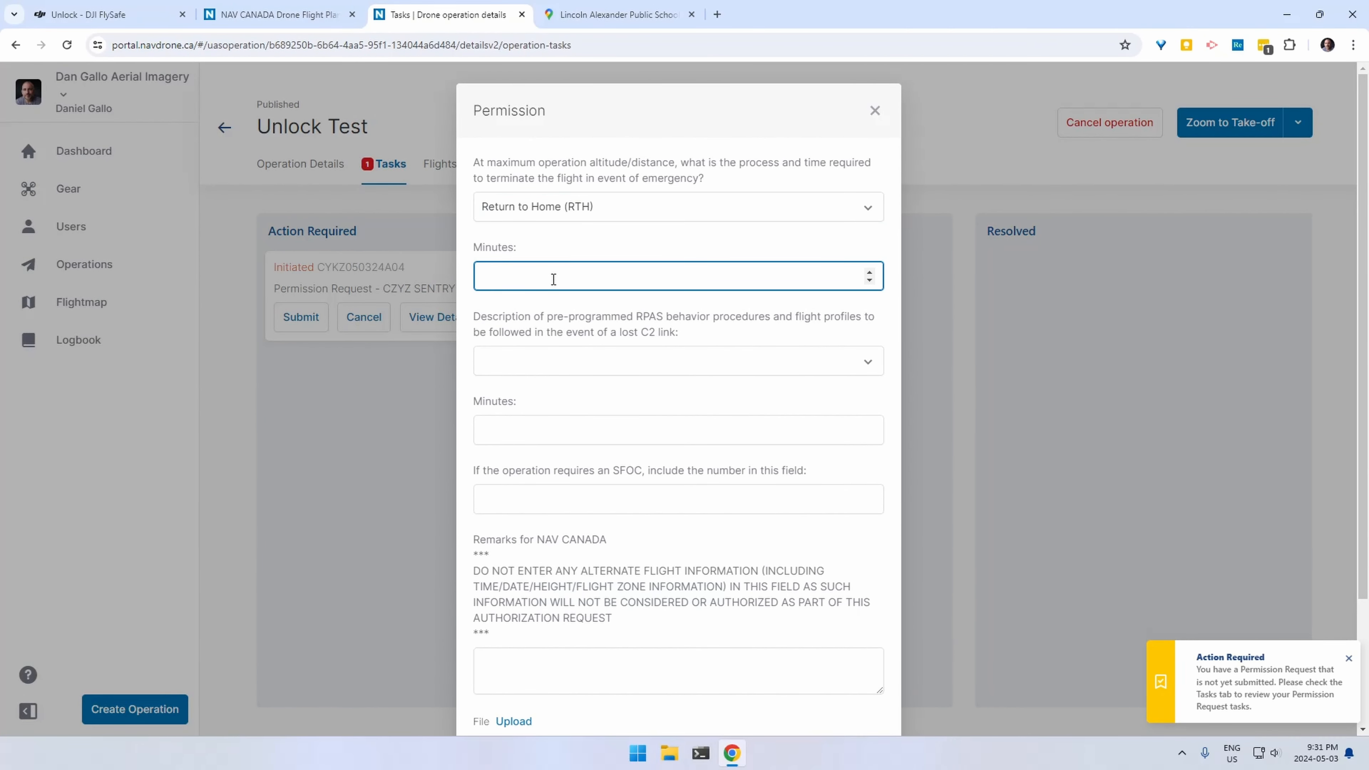
{"action": "left_click", "coordinate": [677, 371]}
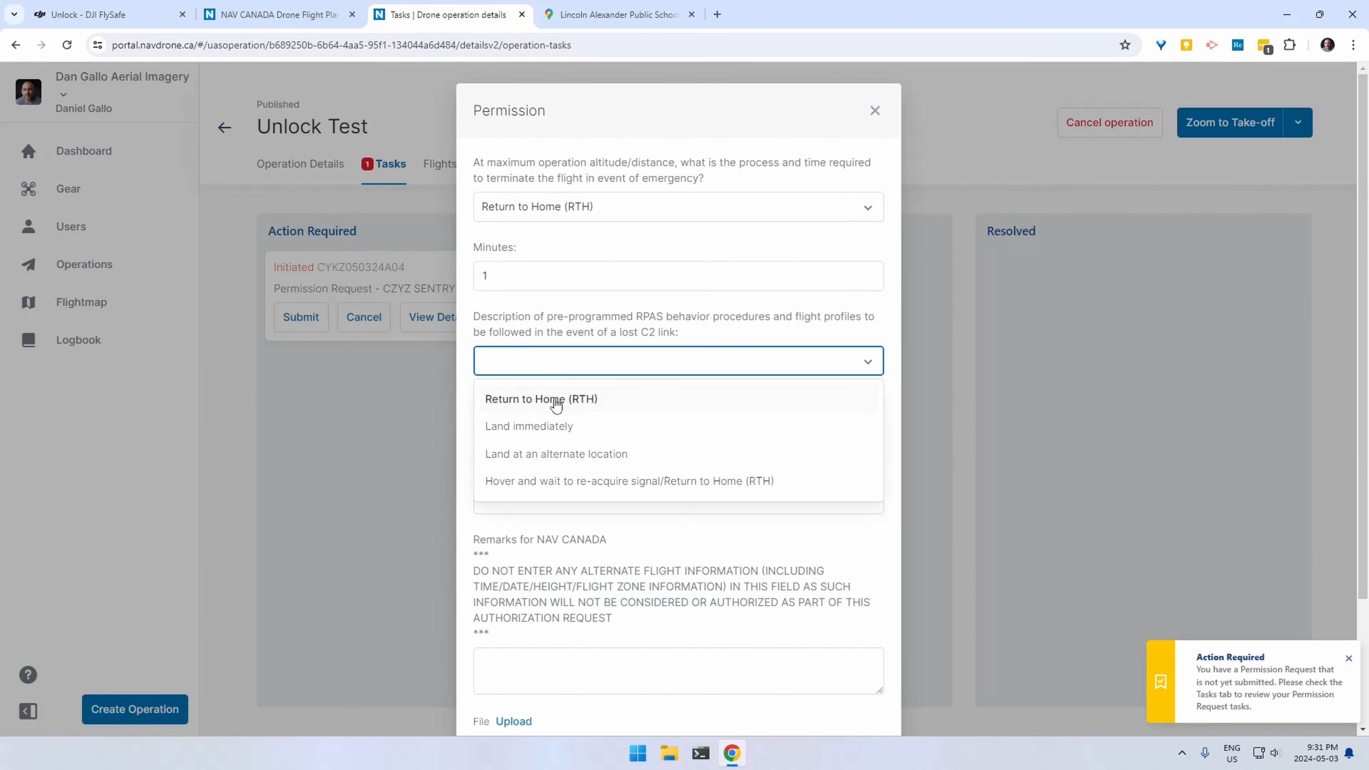
{"action": "left_click", "coordinate": [546, 399]}
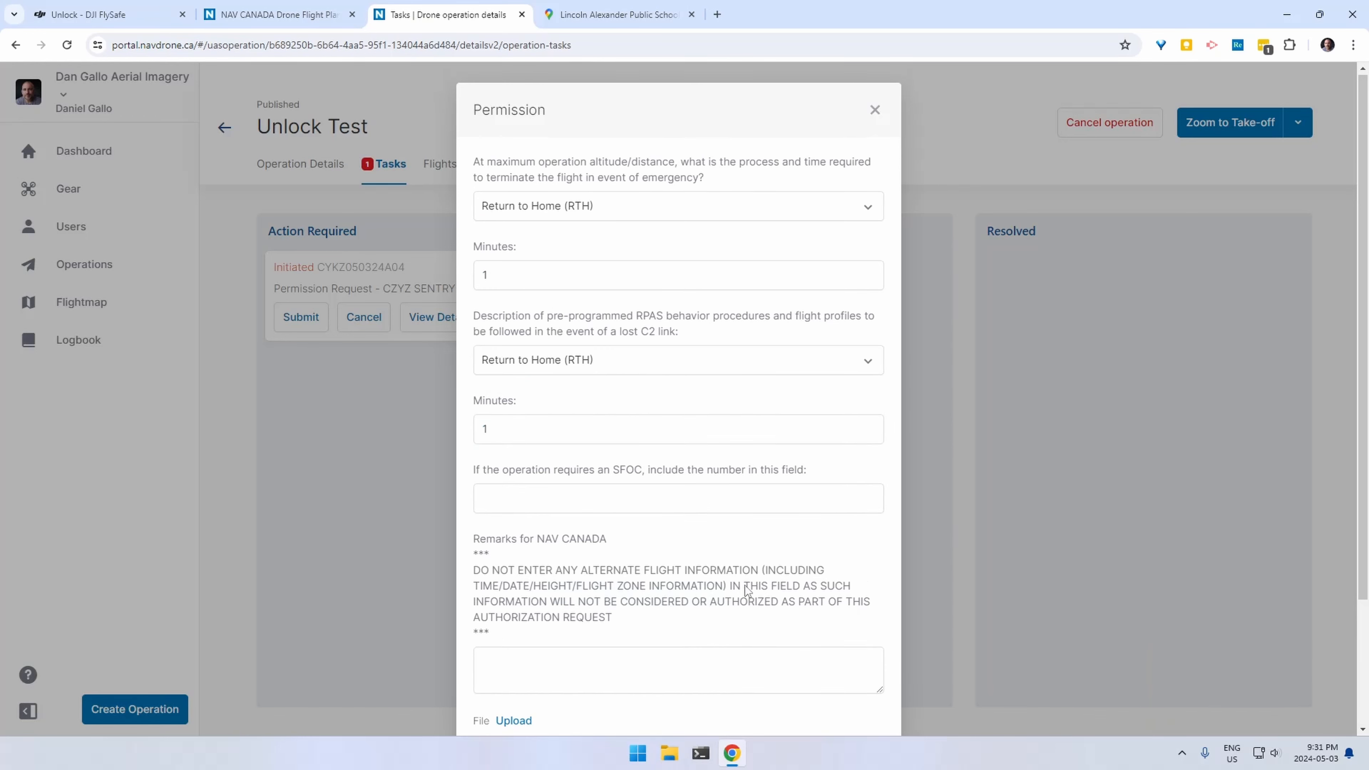
{"action": "left_click", "coordinate": [875, 110]}
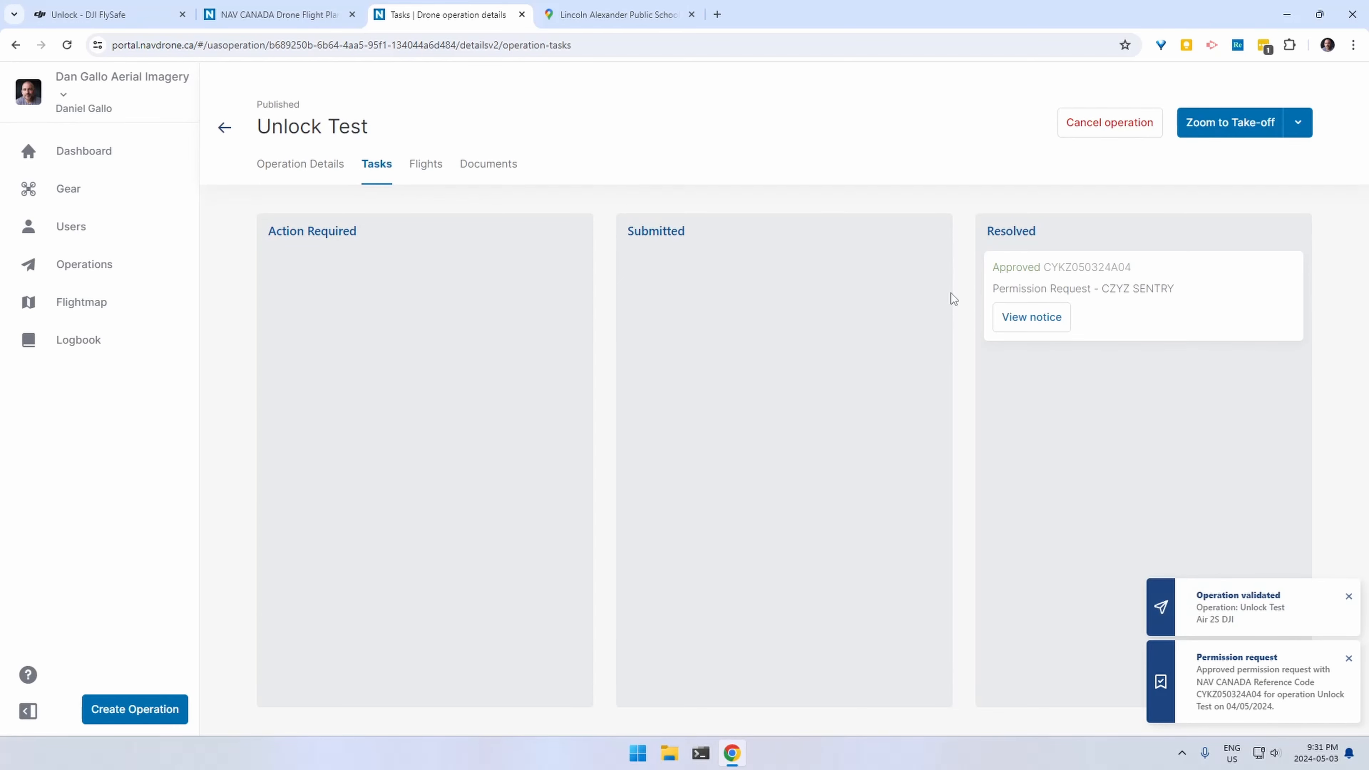
- Screenshot the Allowed status in Operation Details and view the approved notice for Unlock Test Avata 2
{"action": "left_click", "coordinate": [300, 164]}
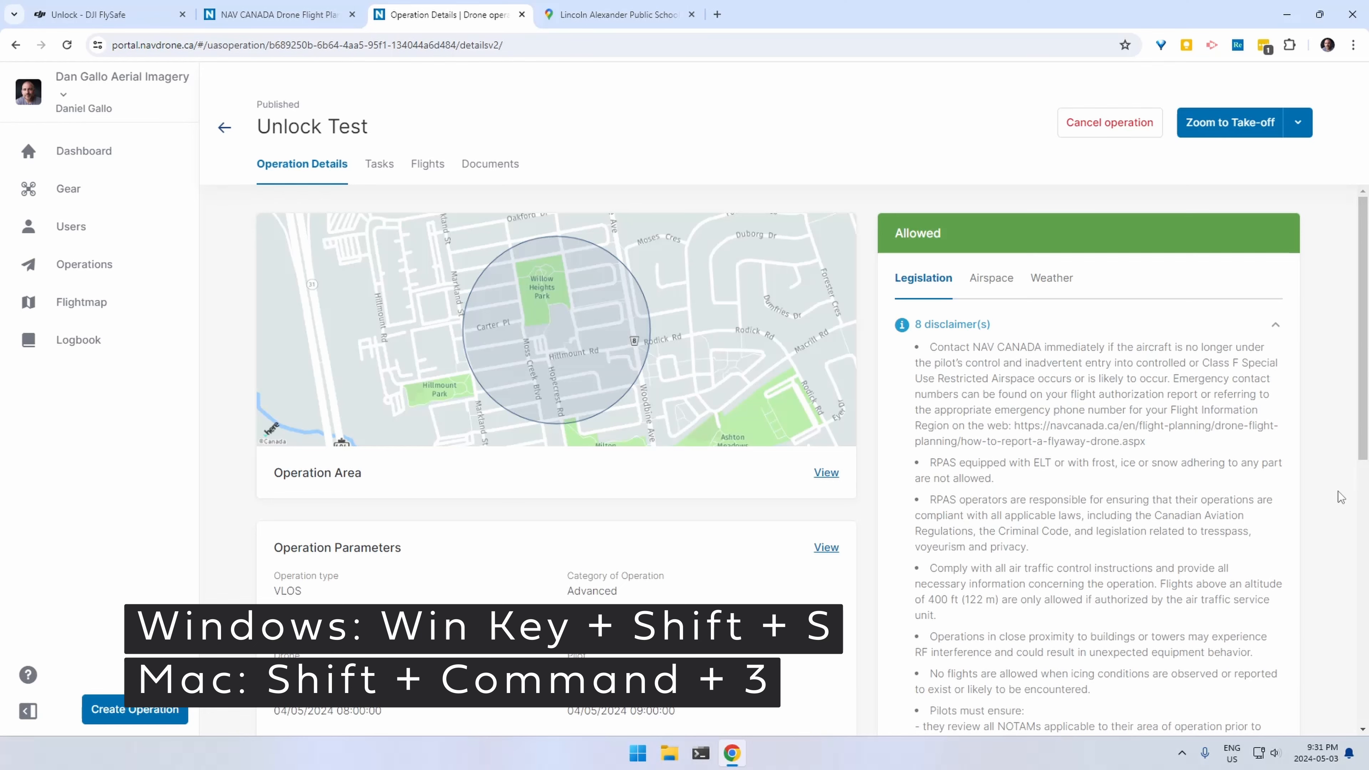
{"action": "key", "text": "Win+Shift+S"}
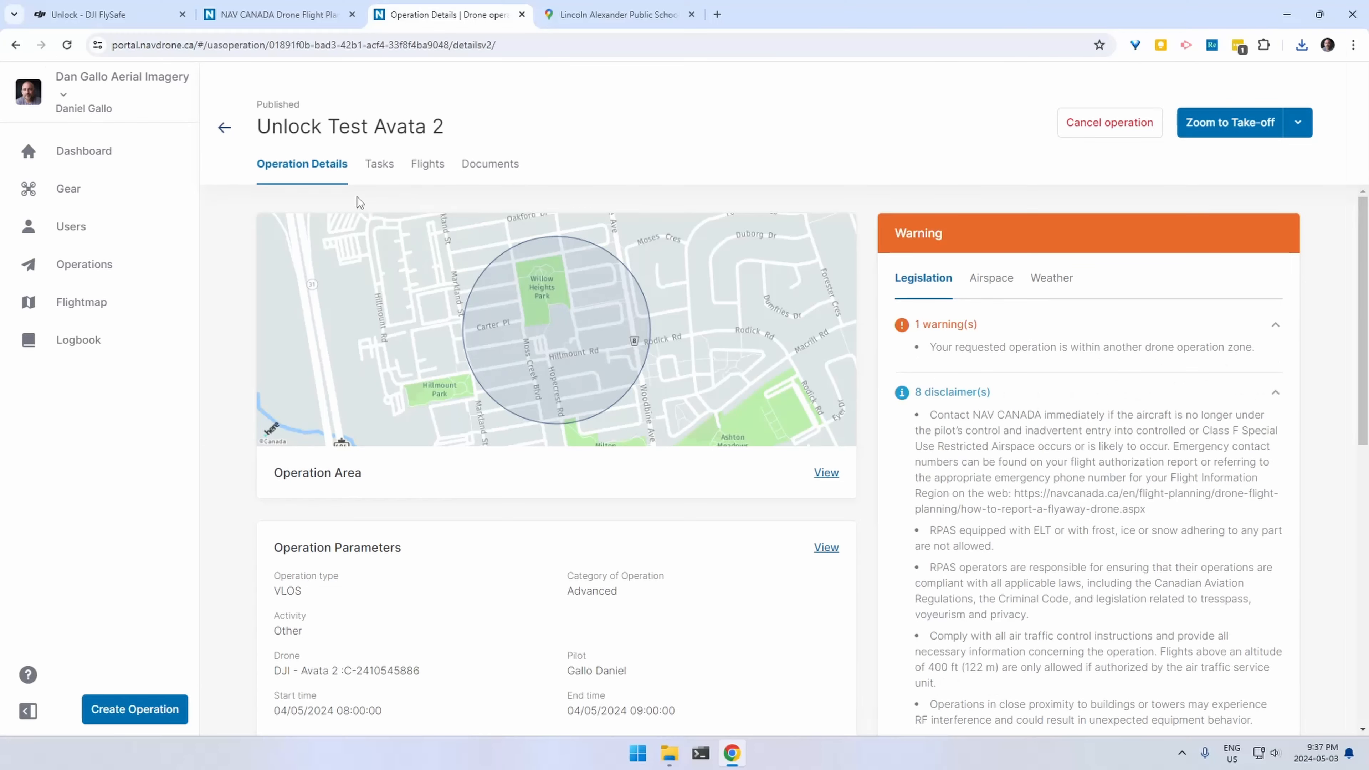
{"action": "left_click", "coordinate": [380, 164]}
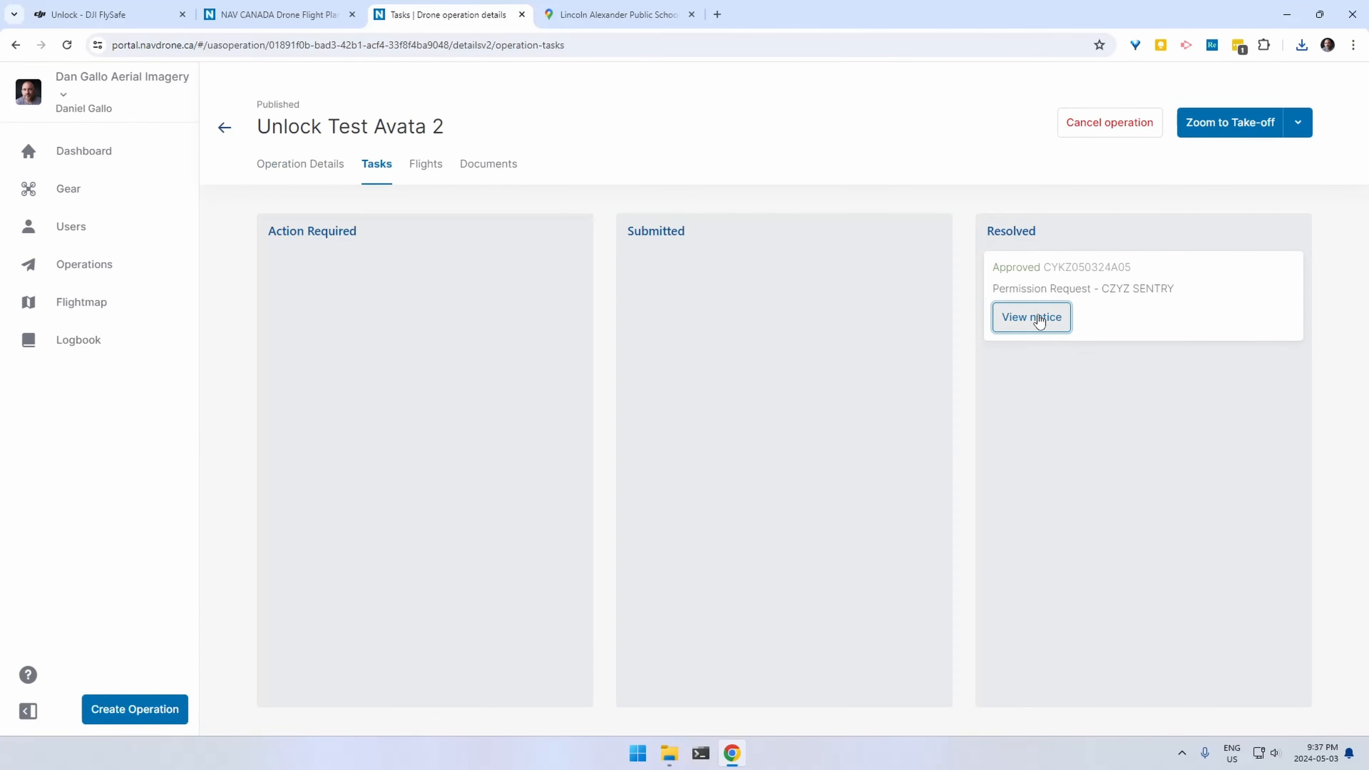
{"action": "left_click", "coordinate": [1031, 317]}
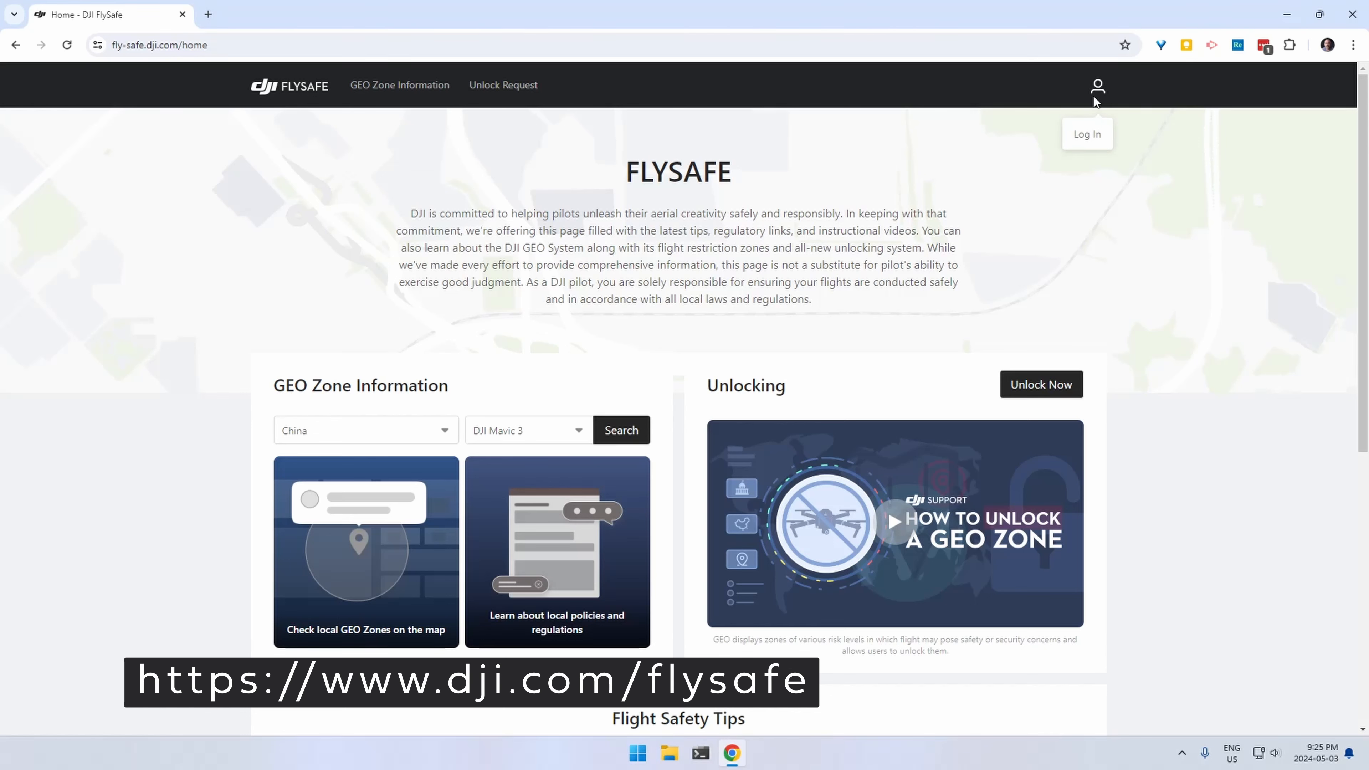
- Log in, start a New Unlock Request and accept the unlocking request terms
{"action": "left_click", "coordinate": [331, 218]}
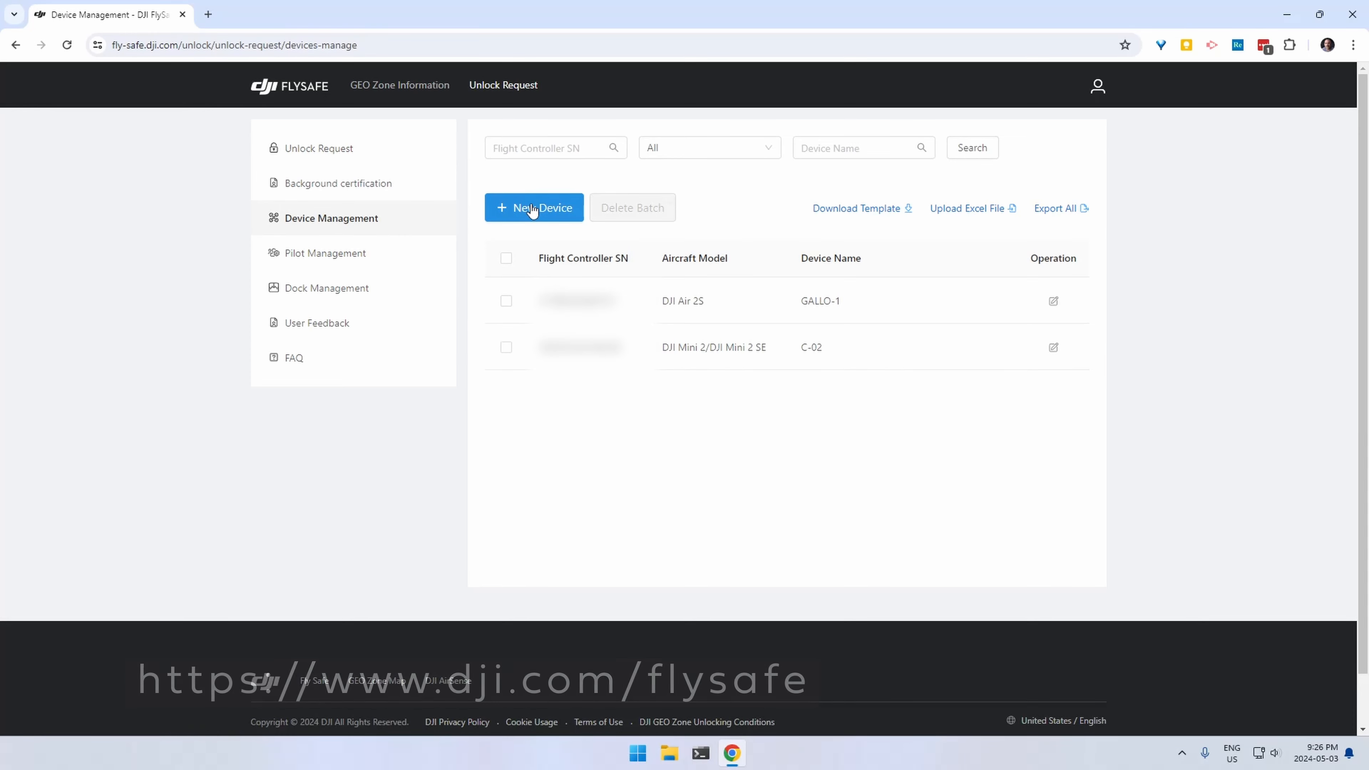
{"action": "left_click", "coordinate": [320, 148]}
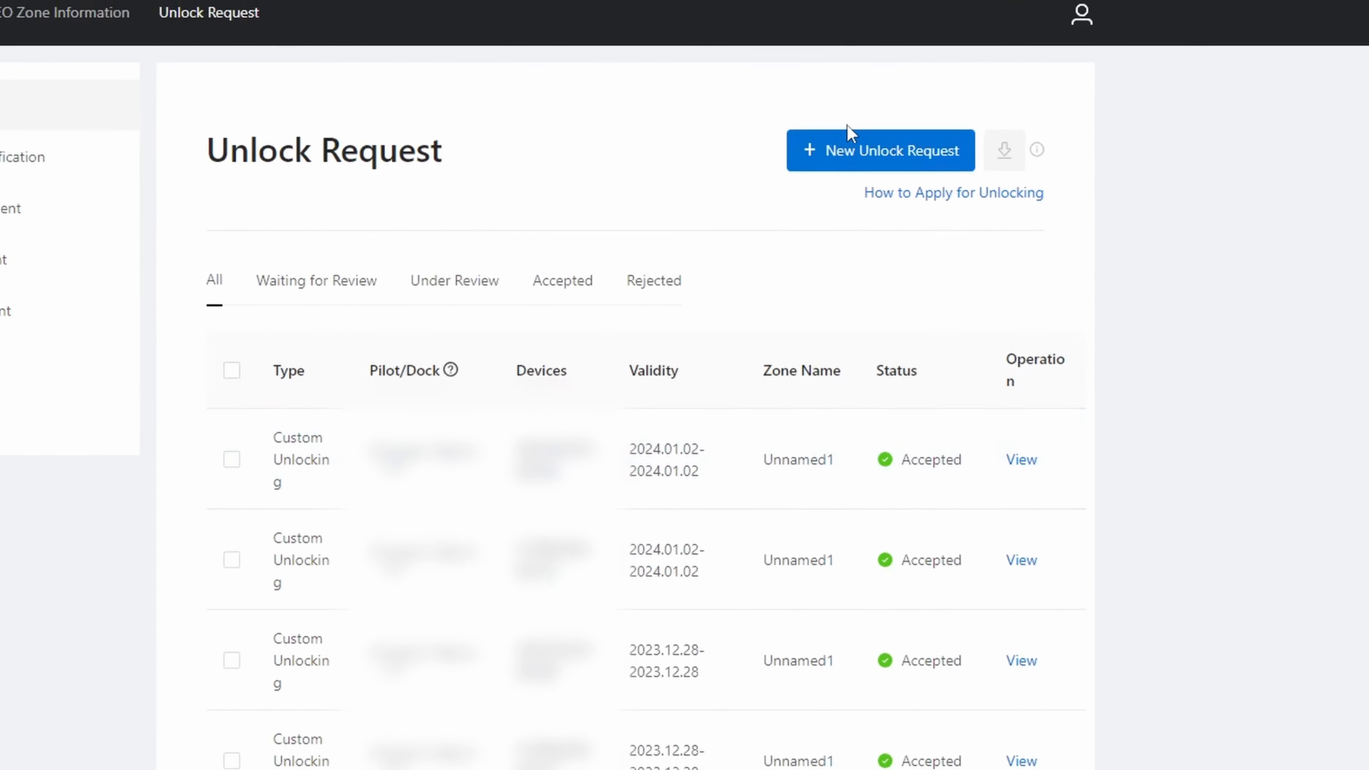
{"action": "left_click", "coordinate": [881, 152]}
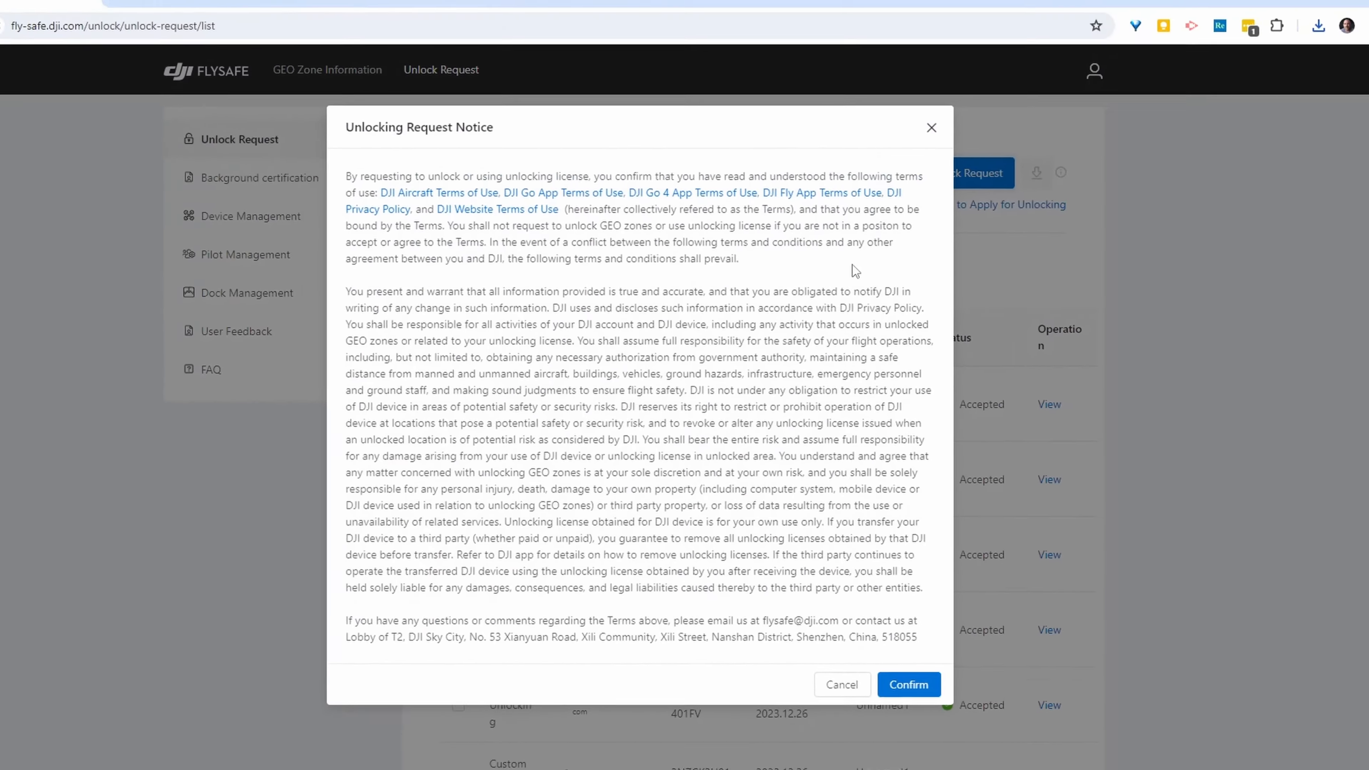
{"action": "left_click", "coordinate": [909, 684]}
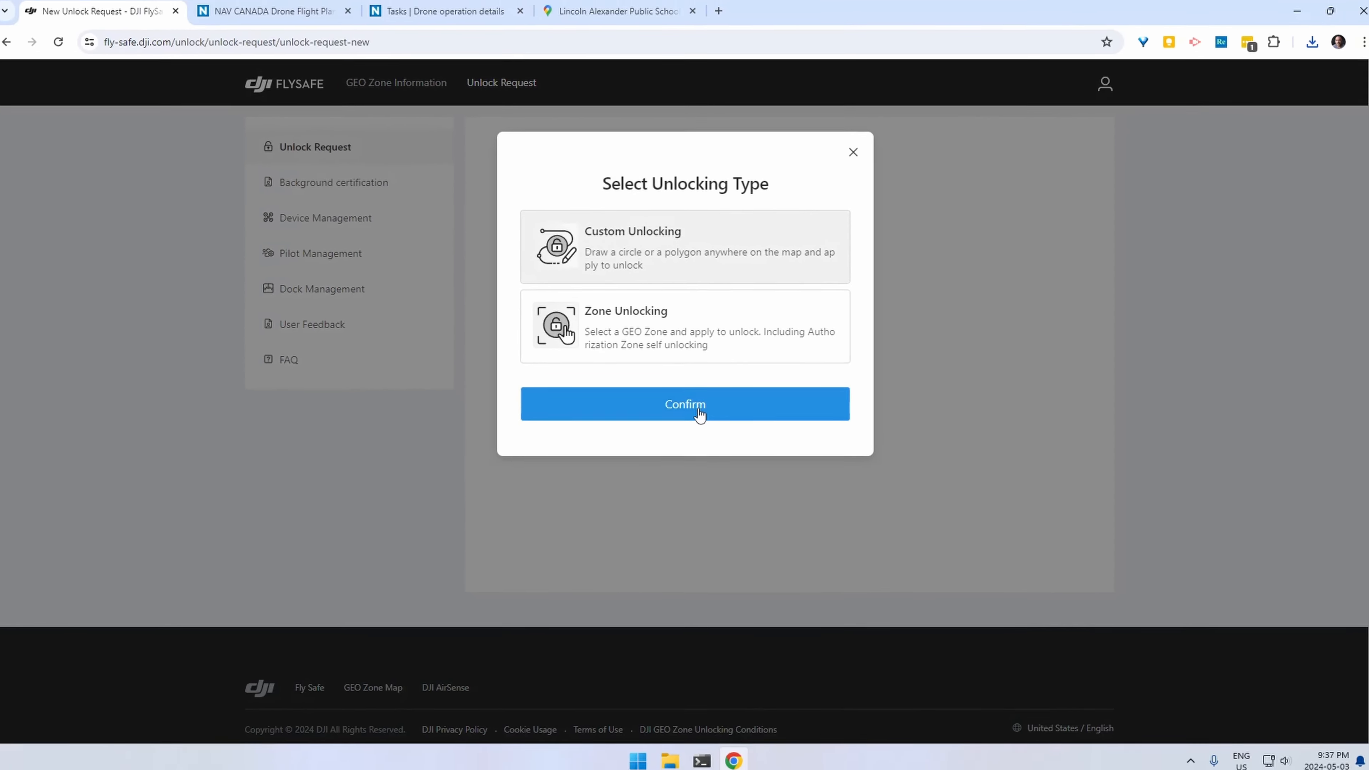
- Confirm Custom Unlocking with the DJI Air 2S device and the pilot selected
{"action": "left_click", "coordinate": [685, 404]}
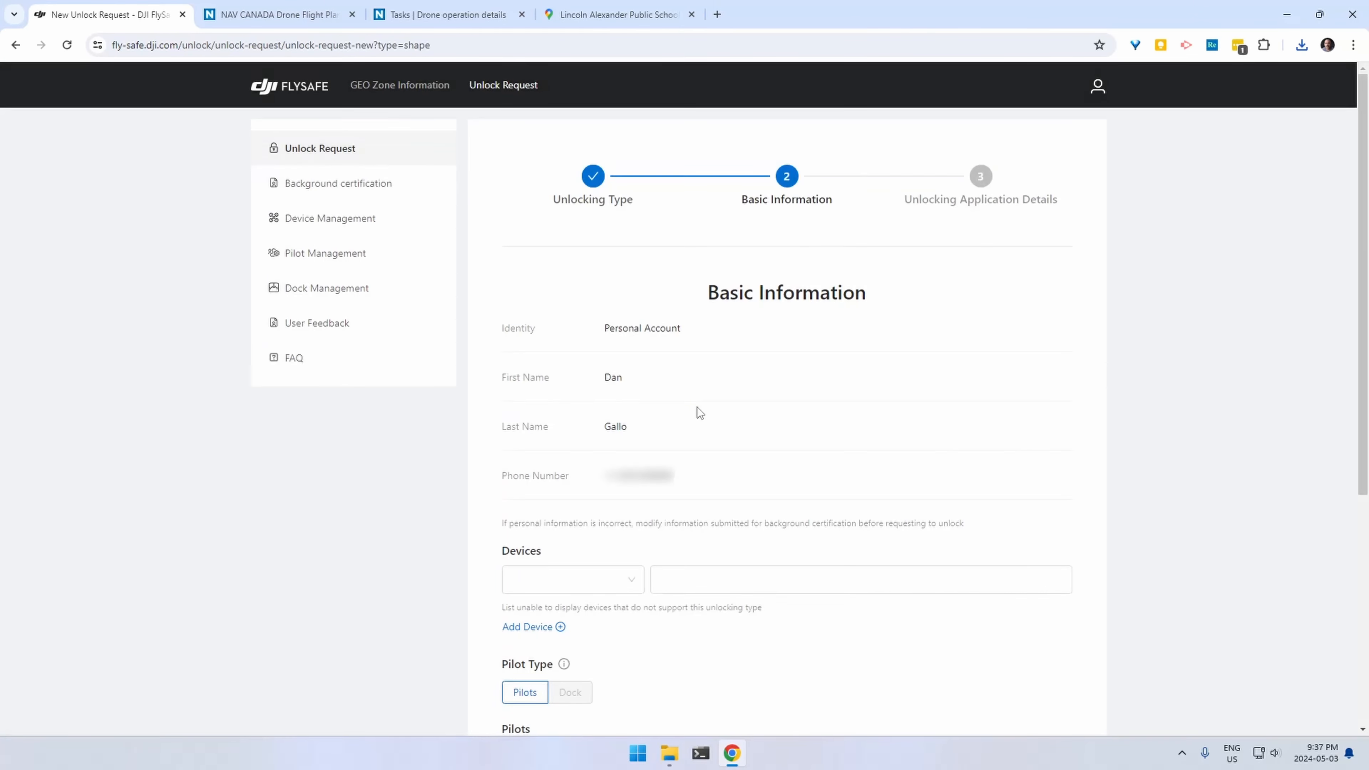
{"action": "left_click", "coordinate": [571, 580]}
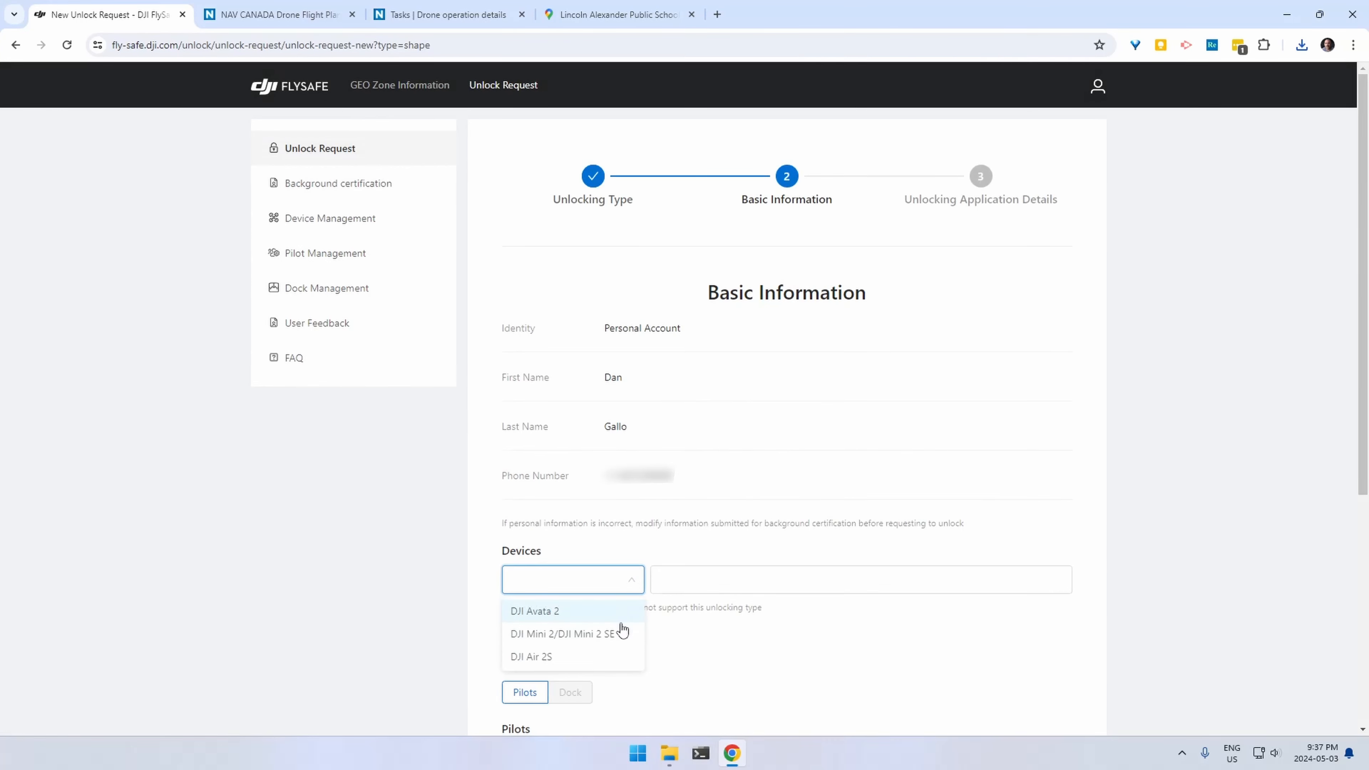
{"action": "left_click", "coordinate": [531, 657]}
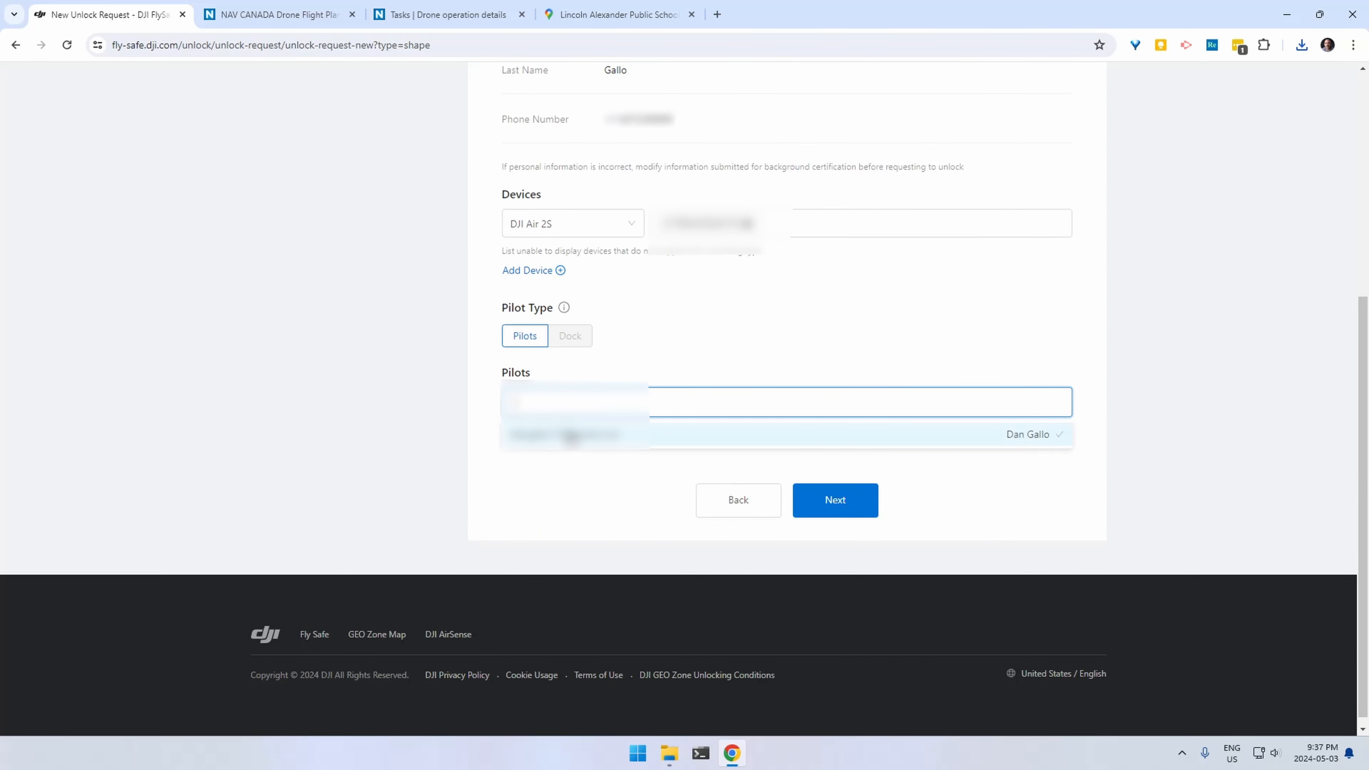
{"action": "left_click", "coordinate": [836, 501]}
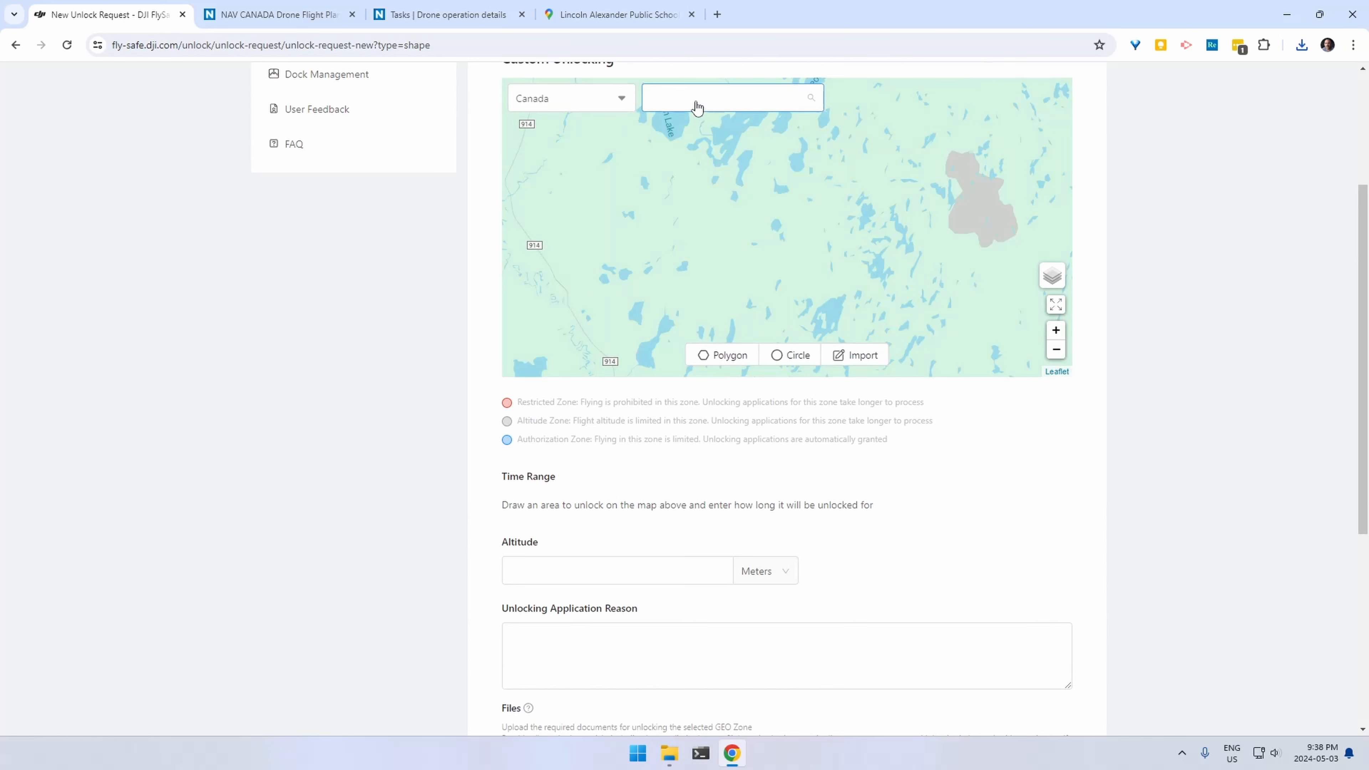
- Search the Markham, ON L6C 2H4 address to jump the map to Lincoln Alexander Public School
{"action": "type", "text": "lmount Rd, Markham, ON L6C 2H4"}
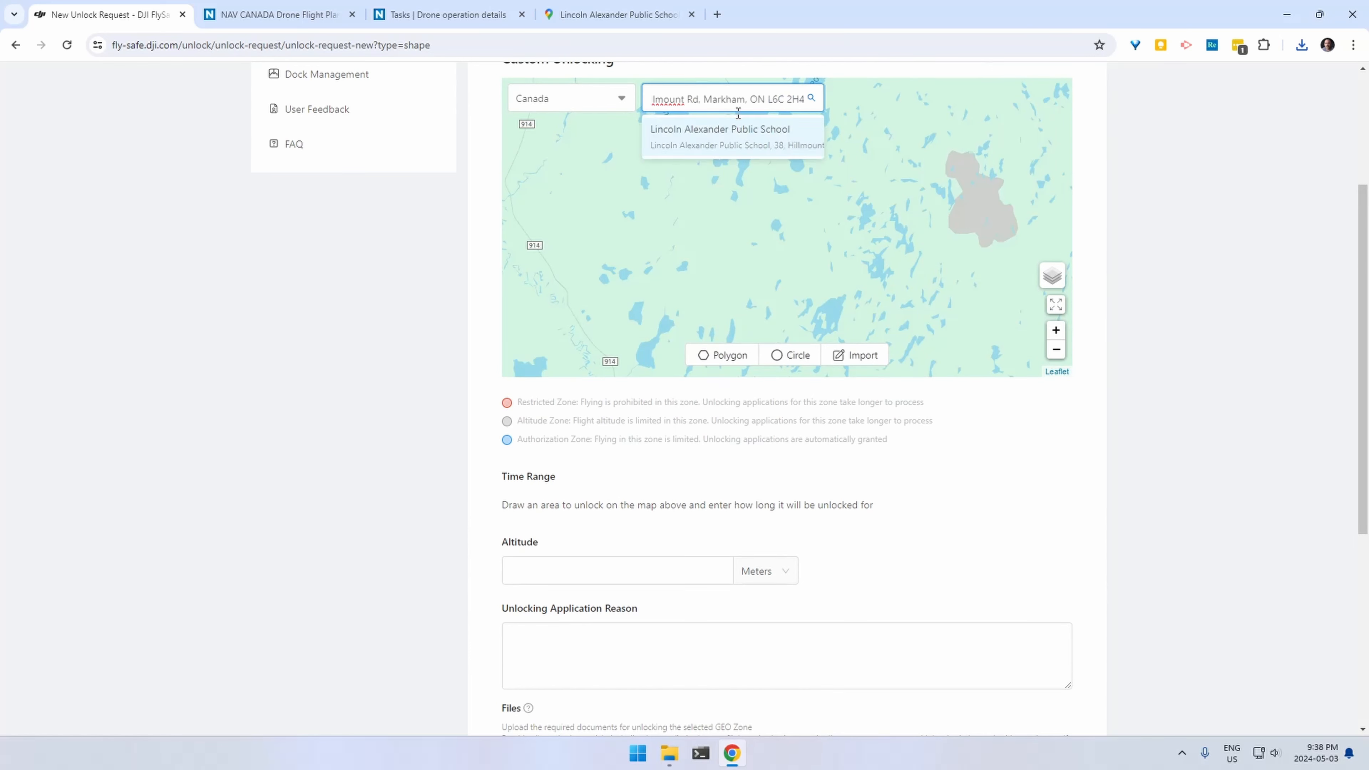
{"action": "left_click", "coordinate": [721, 130]}
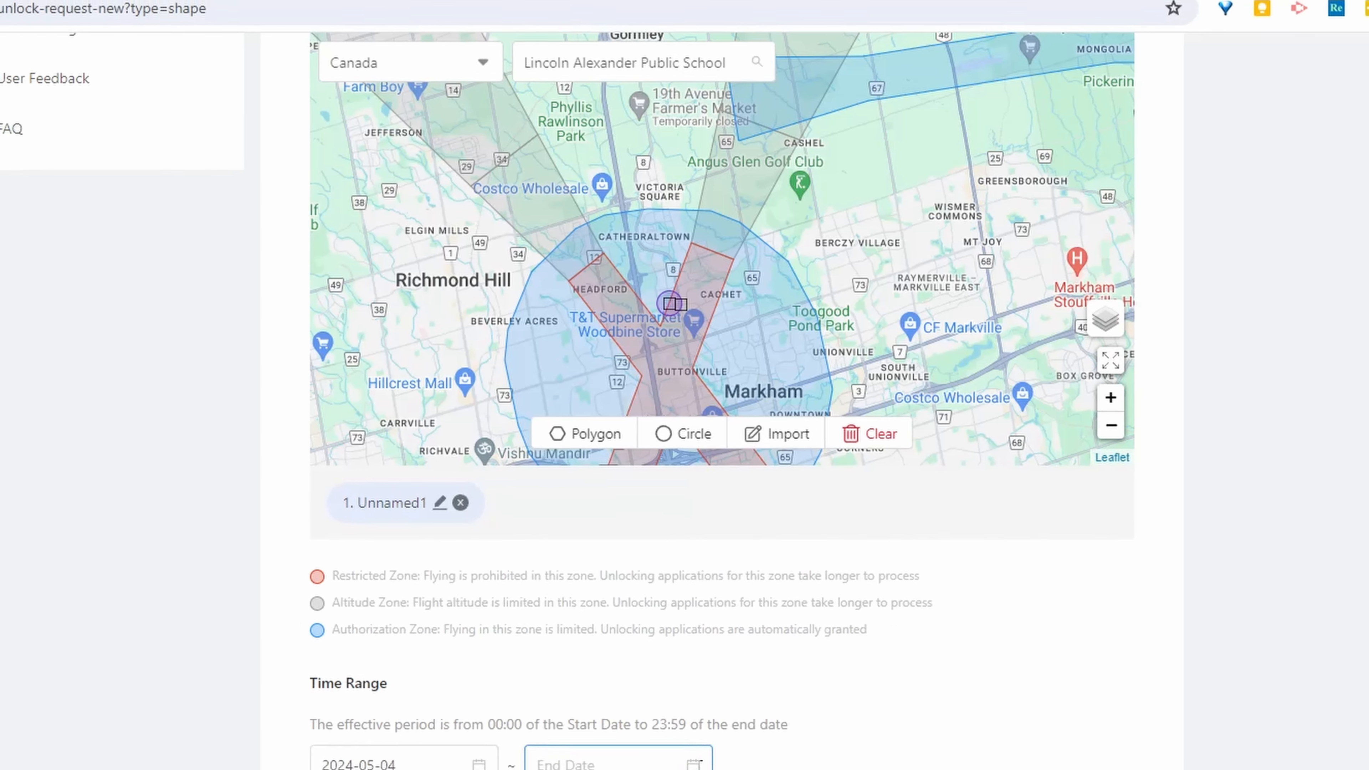
- Enter the reason 'Have permission to fly in the restricted' zone and attach the authorization screenshot
{"action": "scroll", "scroll_direction": "down", "scroll_amount": 3}
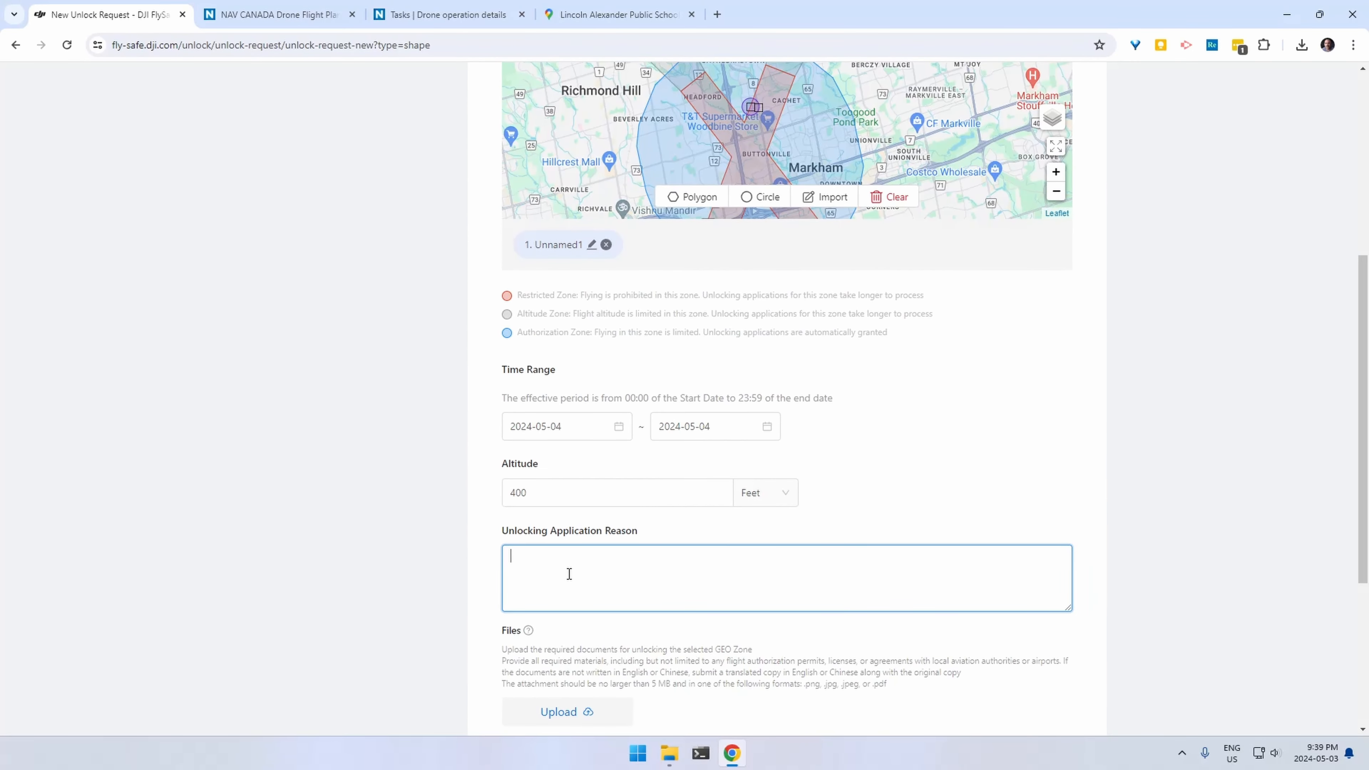
{"action": "type", "text": "Have permission to"}
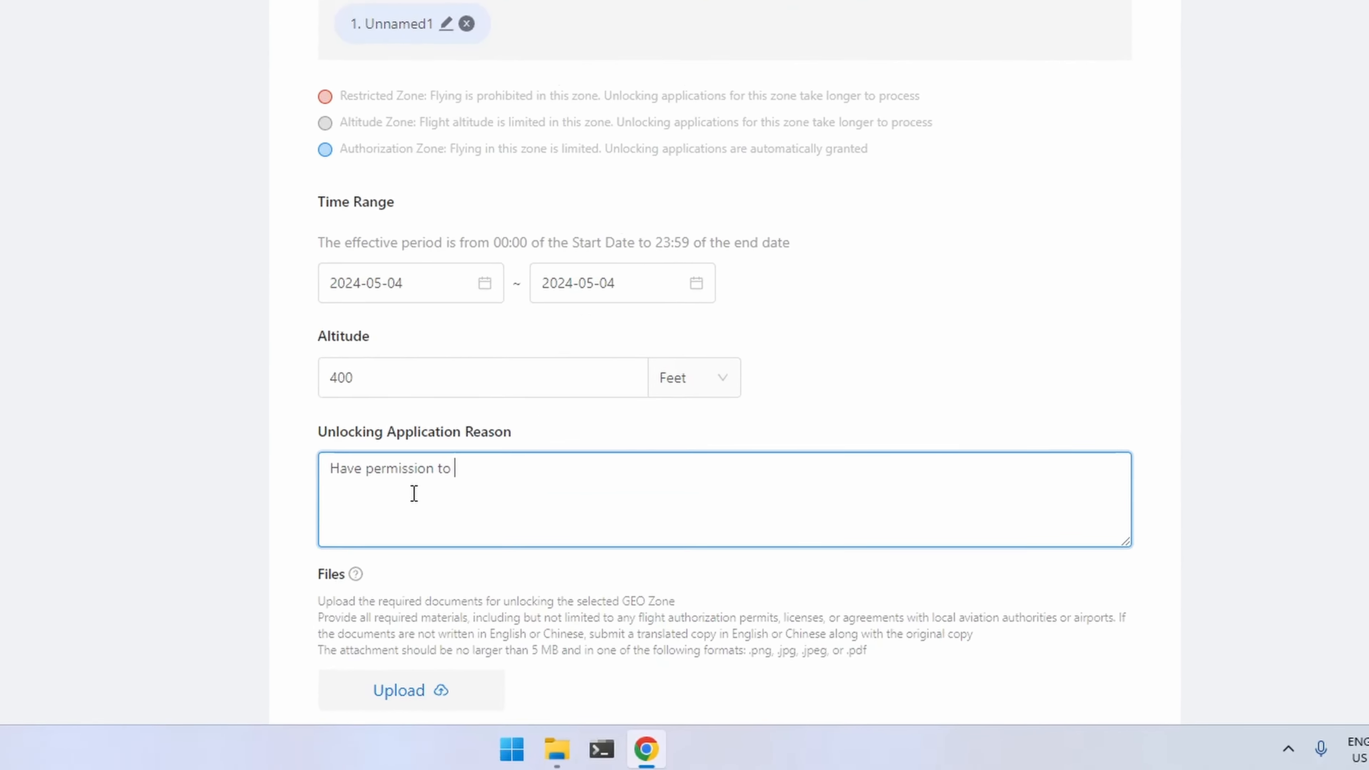
{"action": "type", "text": "fly in the"}
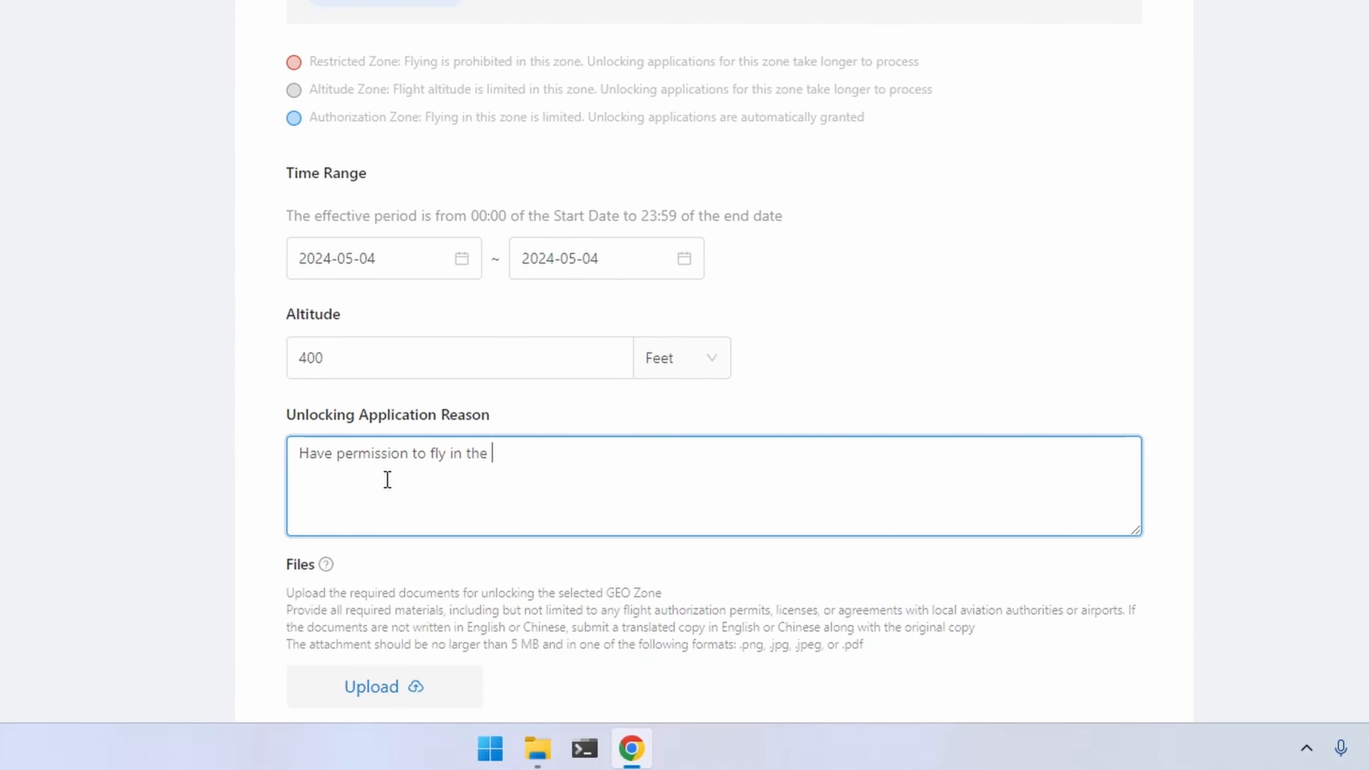
{"action": "type", "text": "restricted zone by NavCanada."}
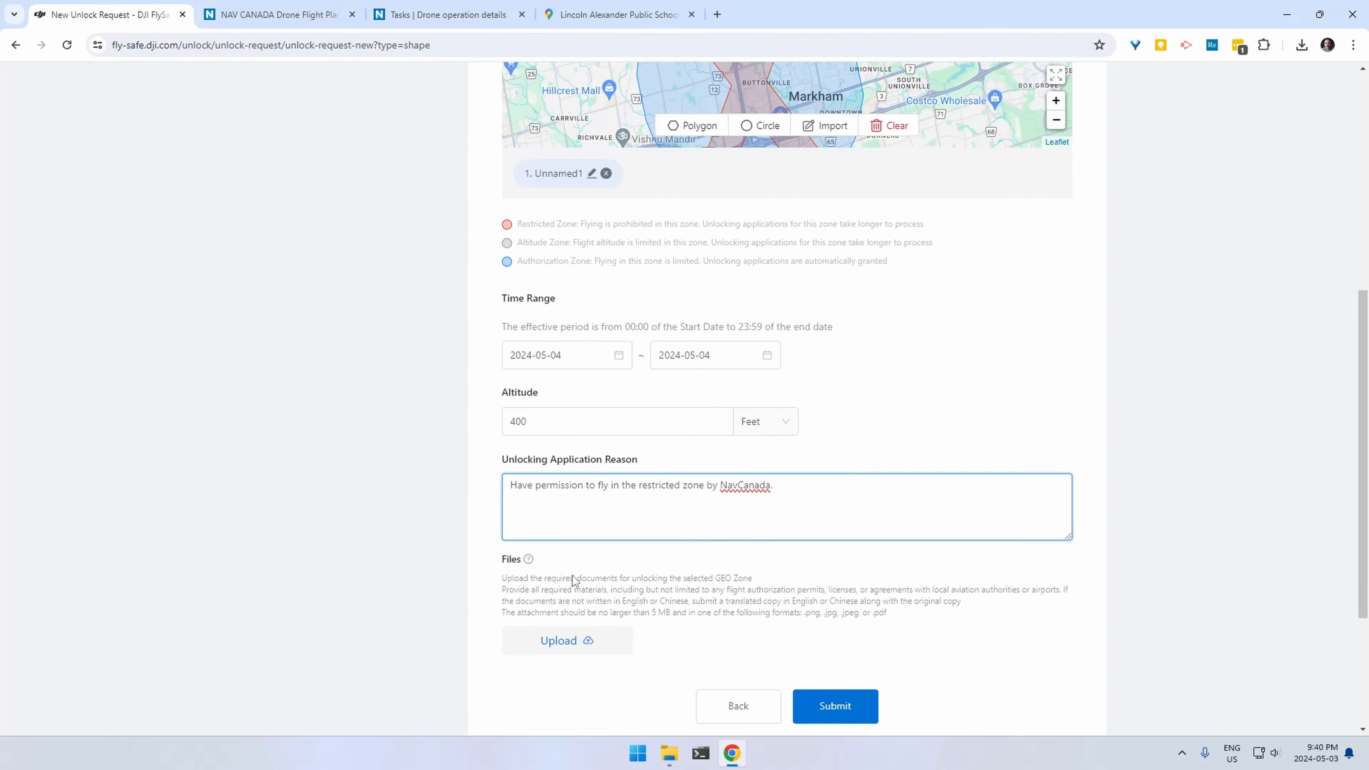
{"action": "left_click", "coordinate": [568, 640]}
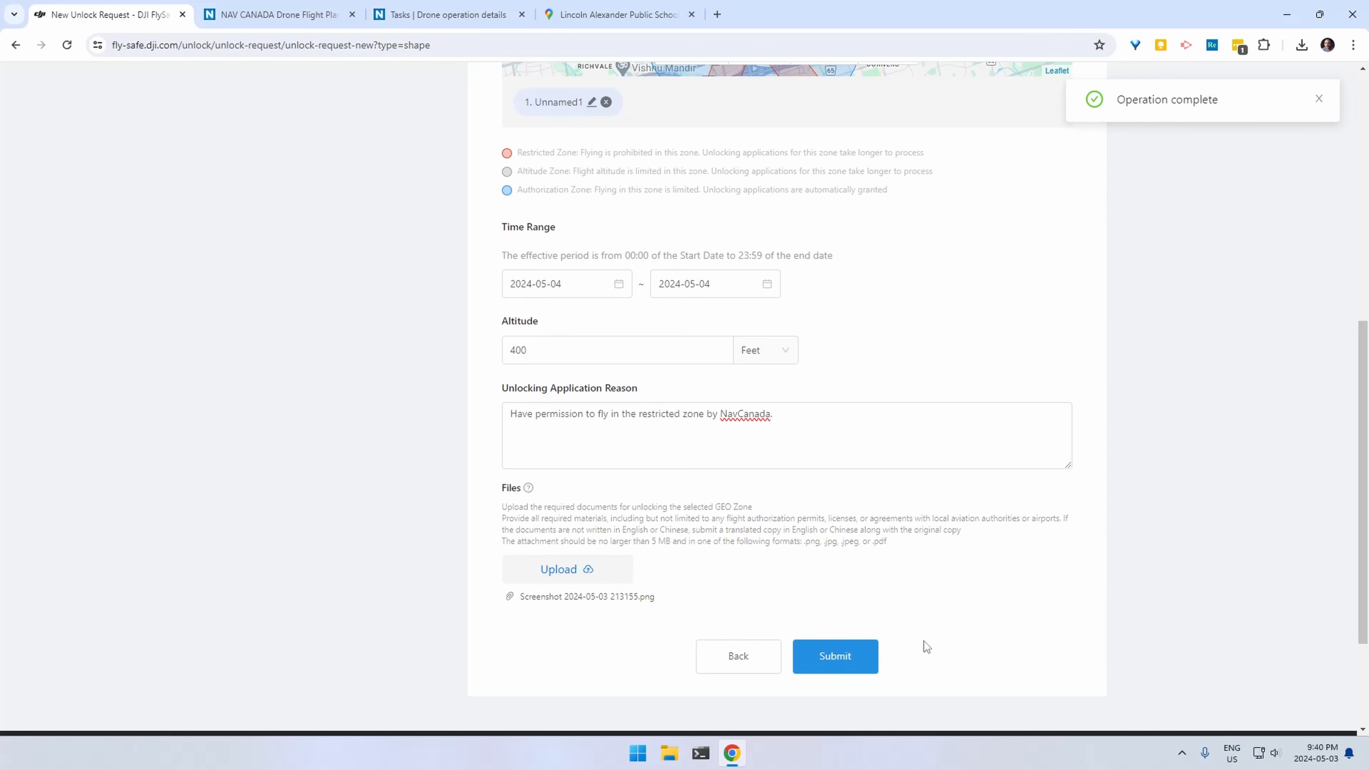
- Submit the custom unlock request, which shows as Accepted with the license sent to the account
{"action": "left_click", "coordinate": [836, 656]}
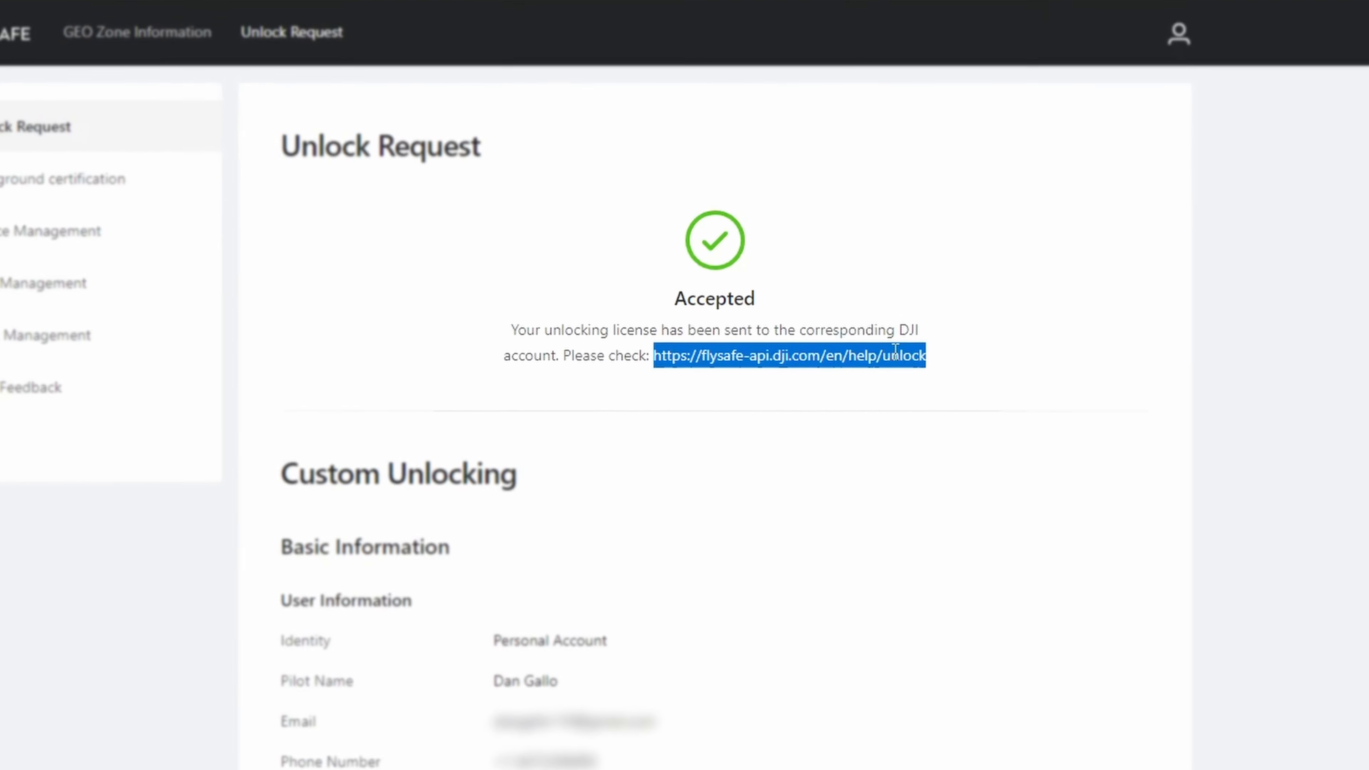
- Go to flysafe-api.dji.com/en/help/unlock and read the Unlocking Steps for DJI Fly APP guide
{"action": "left_click", "coordinate": [884, 14]}
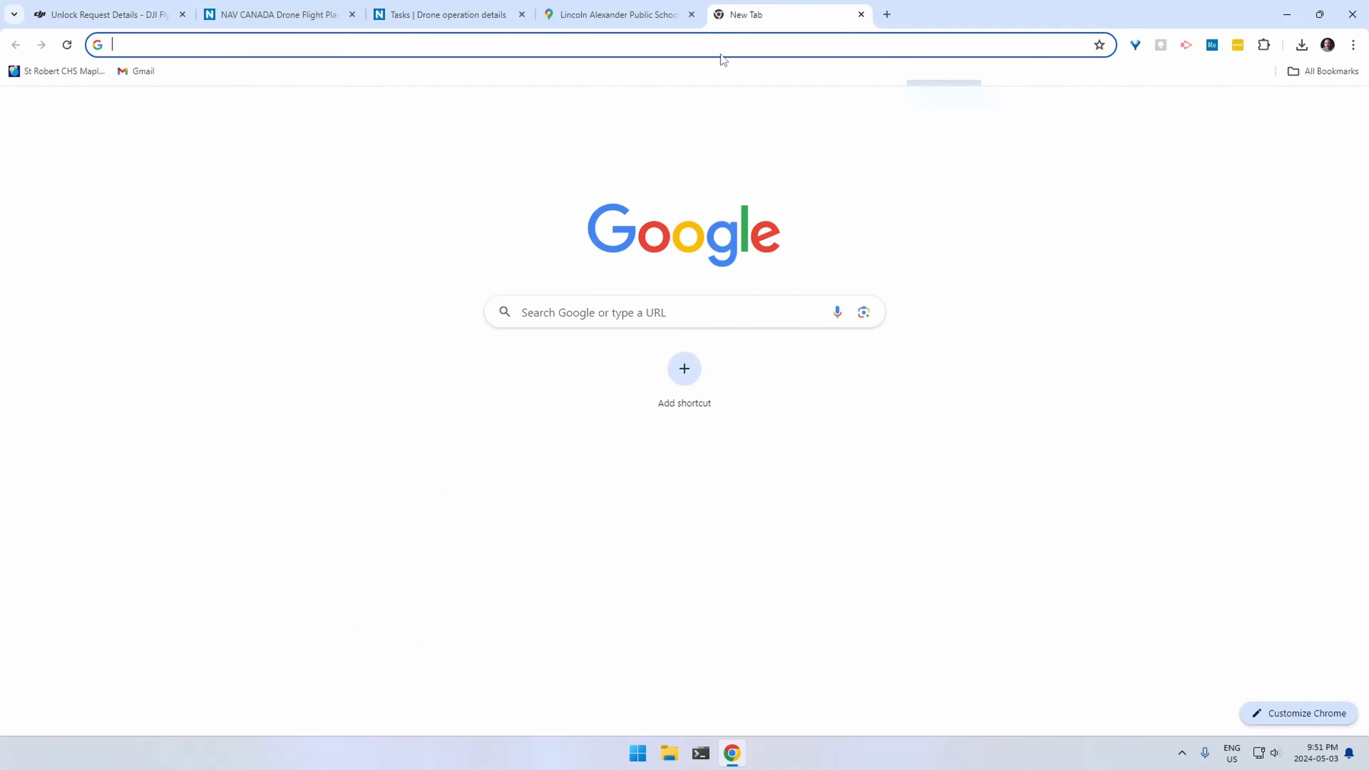
{"action": "type", "text": "flysafe-api.dji.com/en/help/unlock"}
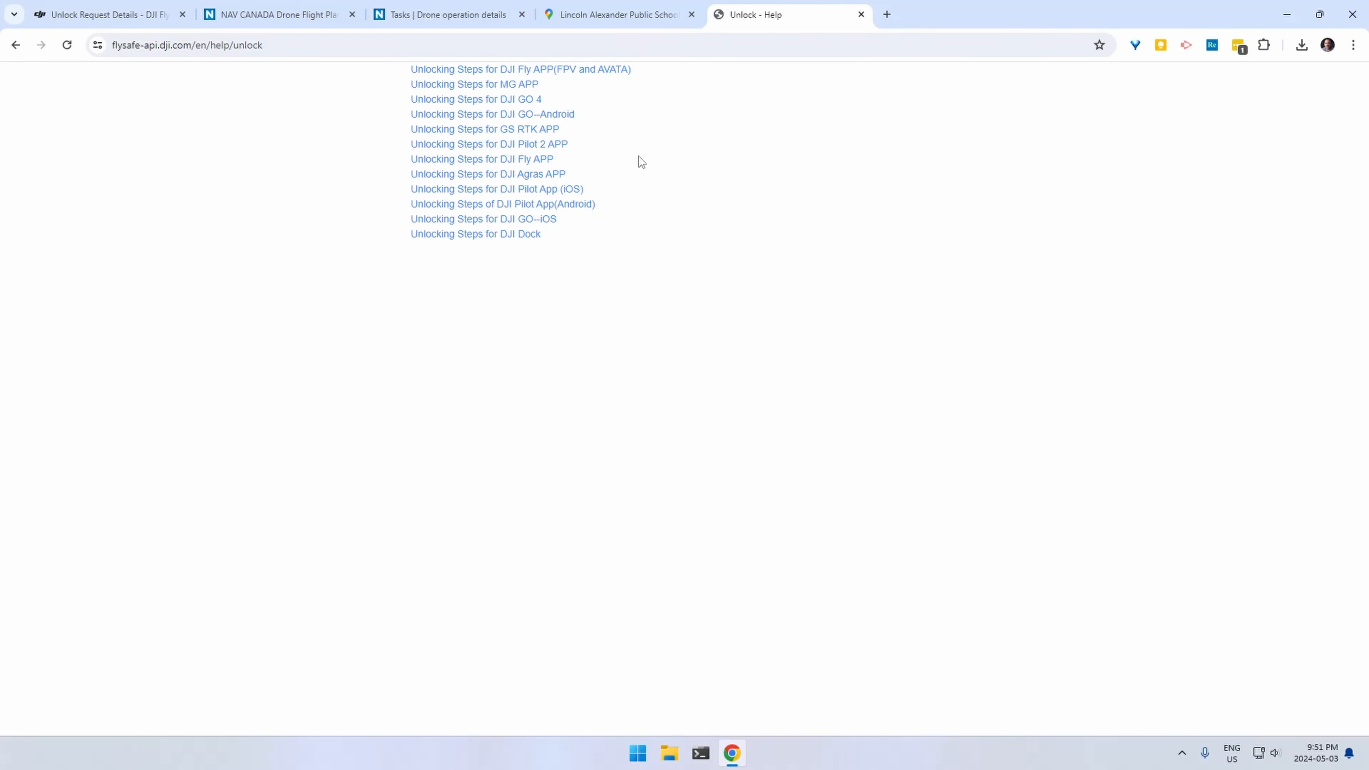
{"action": "left_click", "coordinate": [482, 159]}
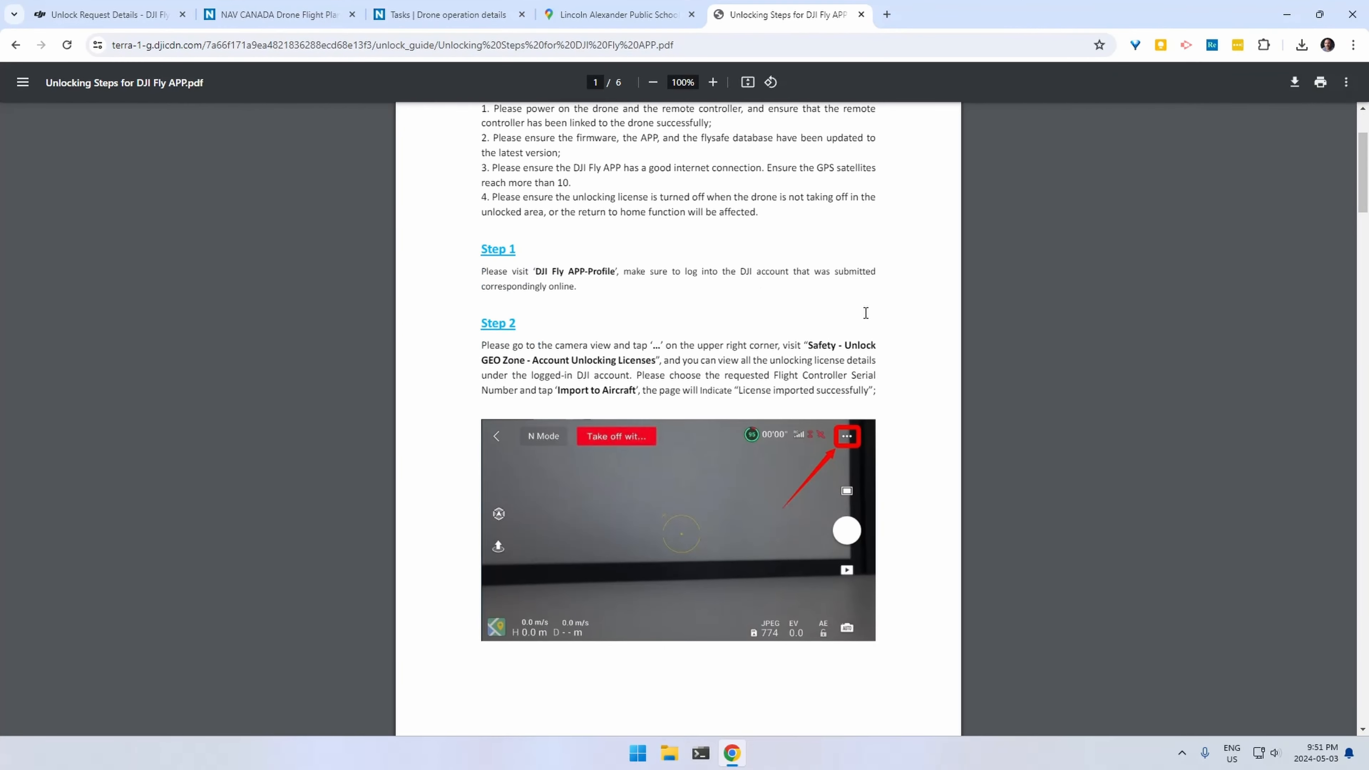
{"action": "scroll", "scroll_direction": "down", "scroll_amount": 3}
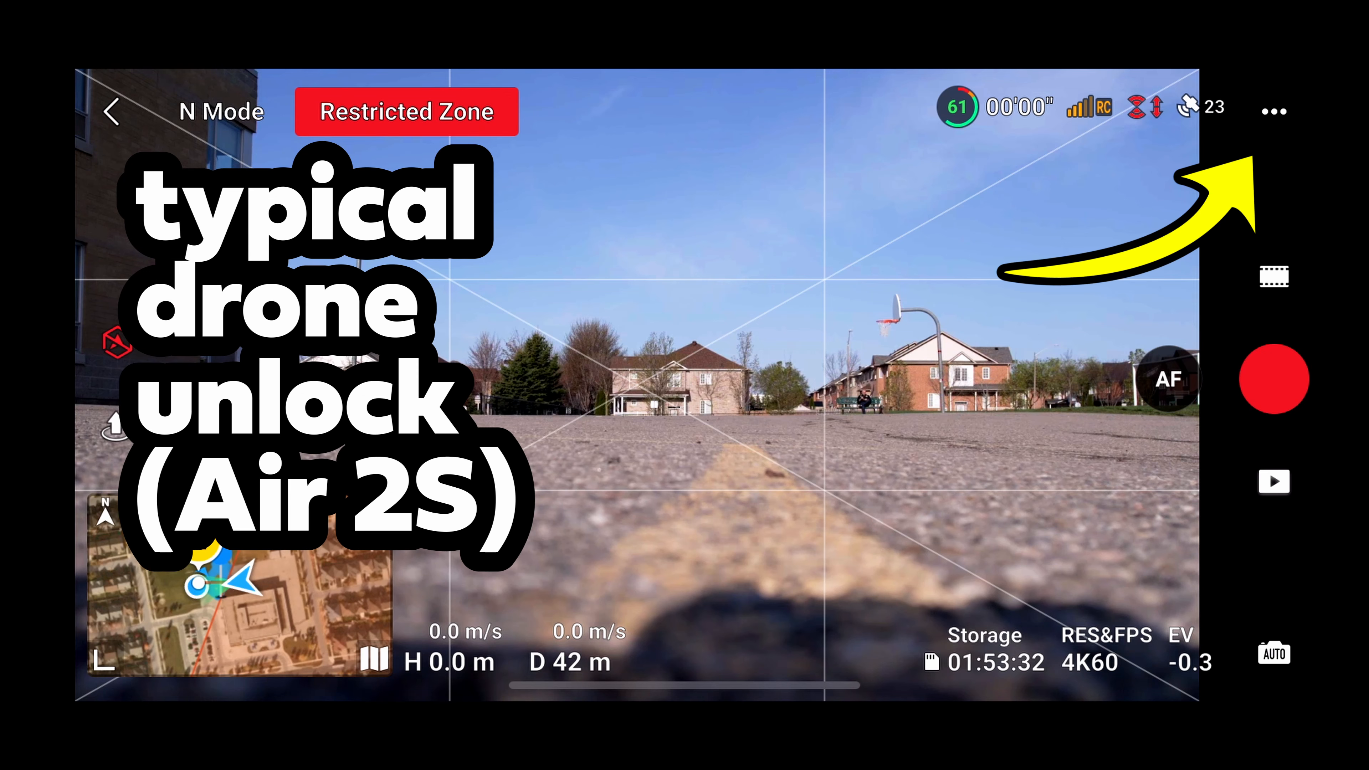
- Reach the Aircraft Unlocking Licenses list via Safety settings and Unlock GEO Zone
{"action": "left_click", "coordinate": [1272, 111]}
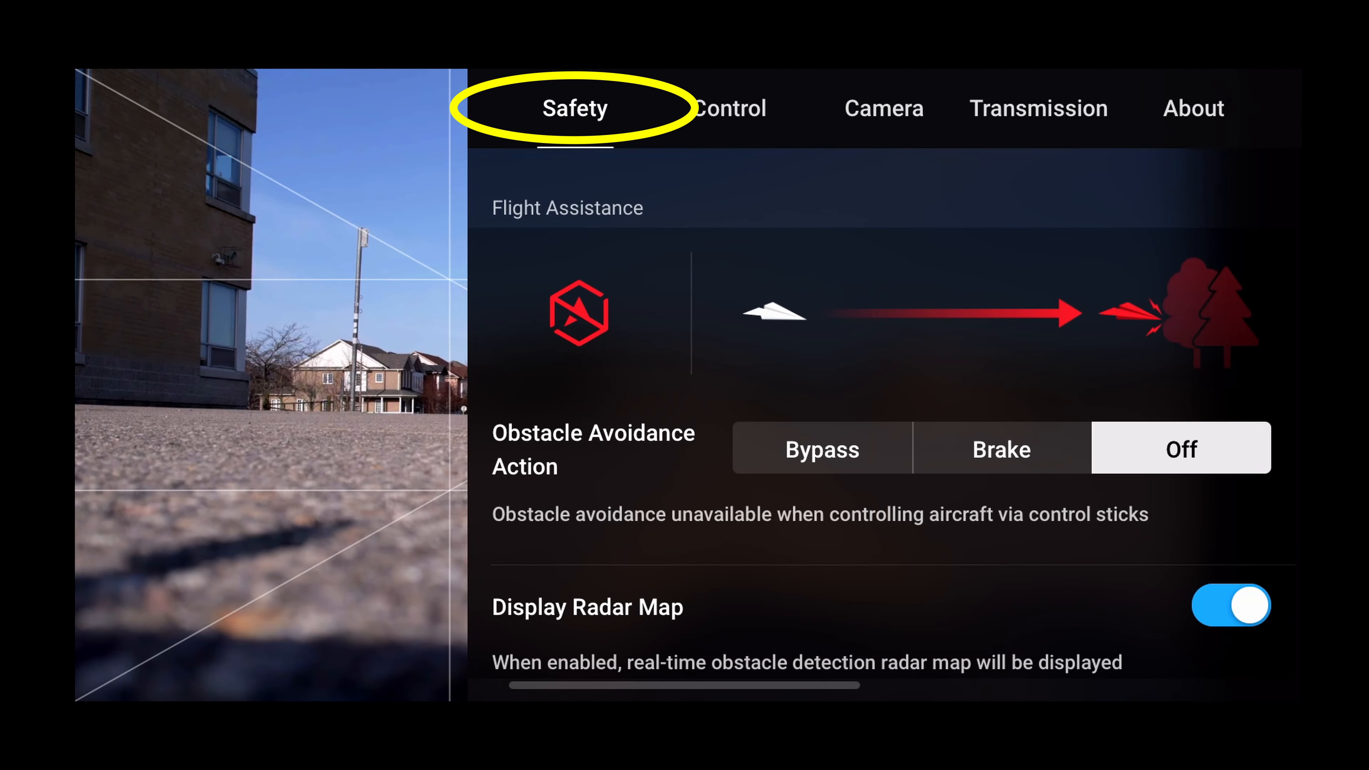
{"action": "scroll", "scroll_direction": "down", "scroll_amount": 3}
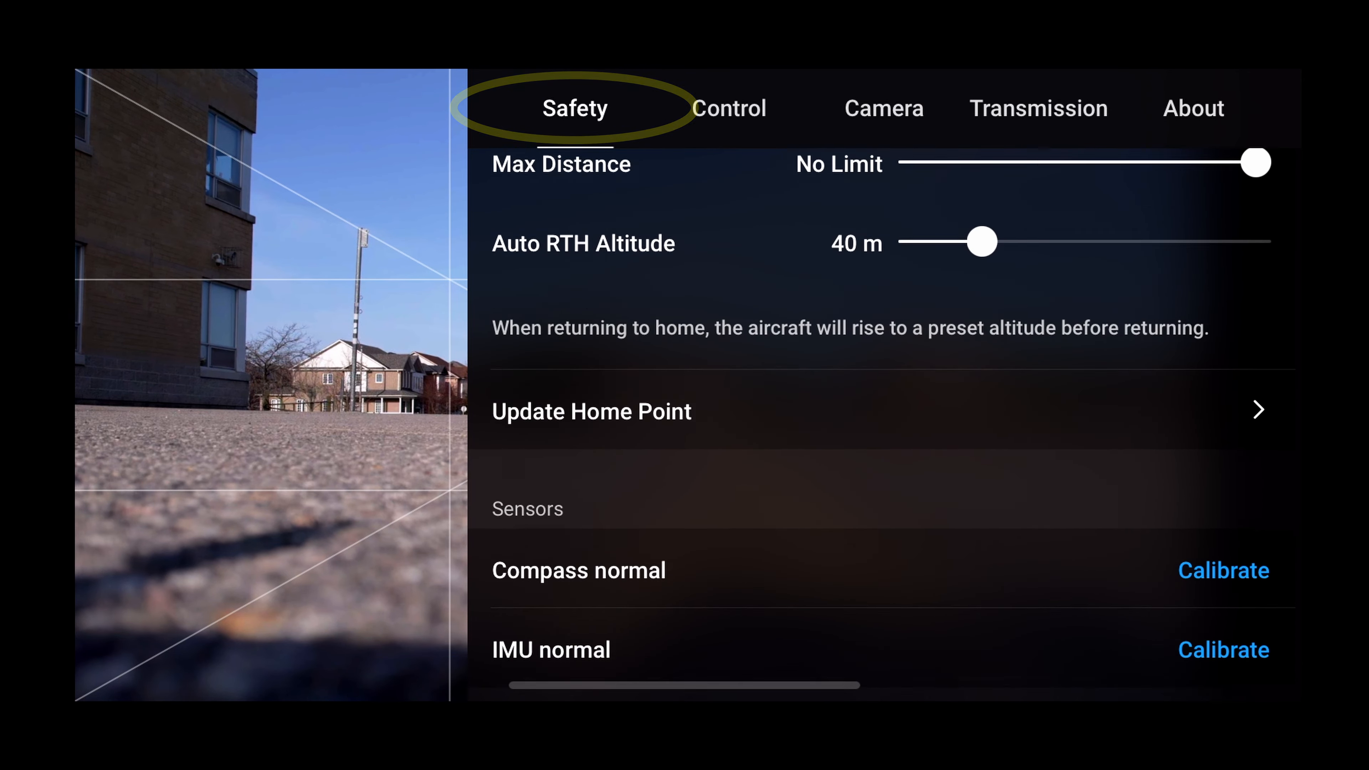
{"action": "scroll", "scroll_direction": "down", "scroll_amount": 3}
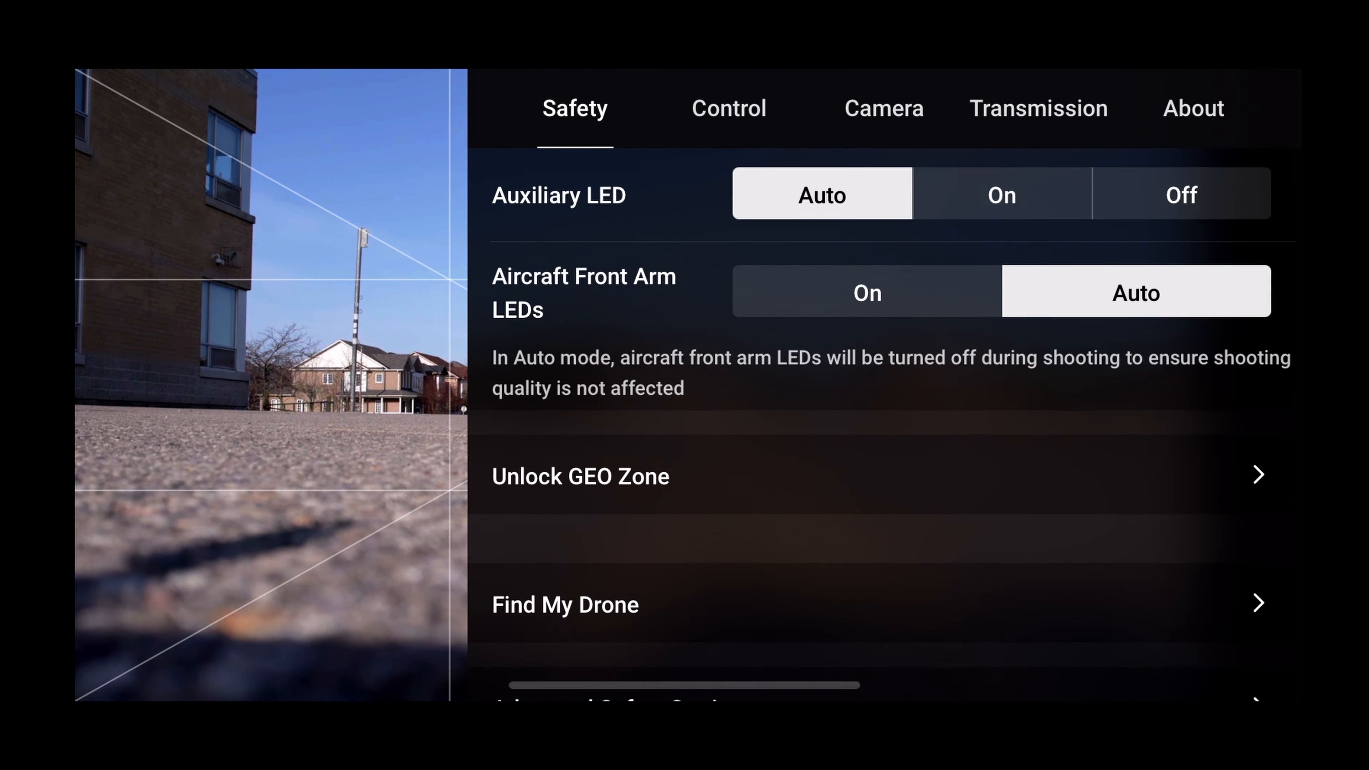
{"action": "left_click", "coordinate": [580, 486]}
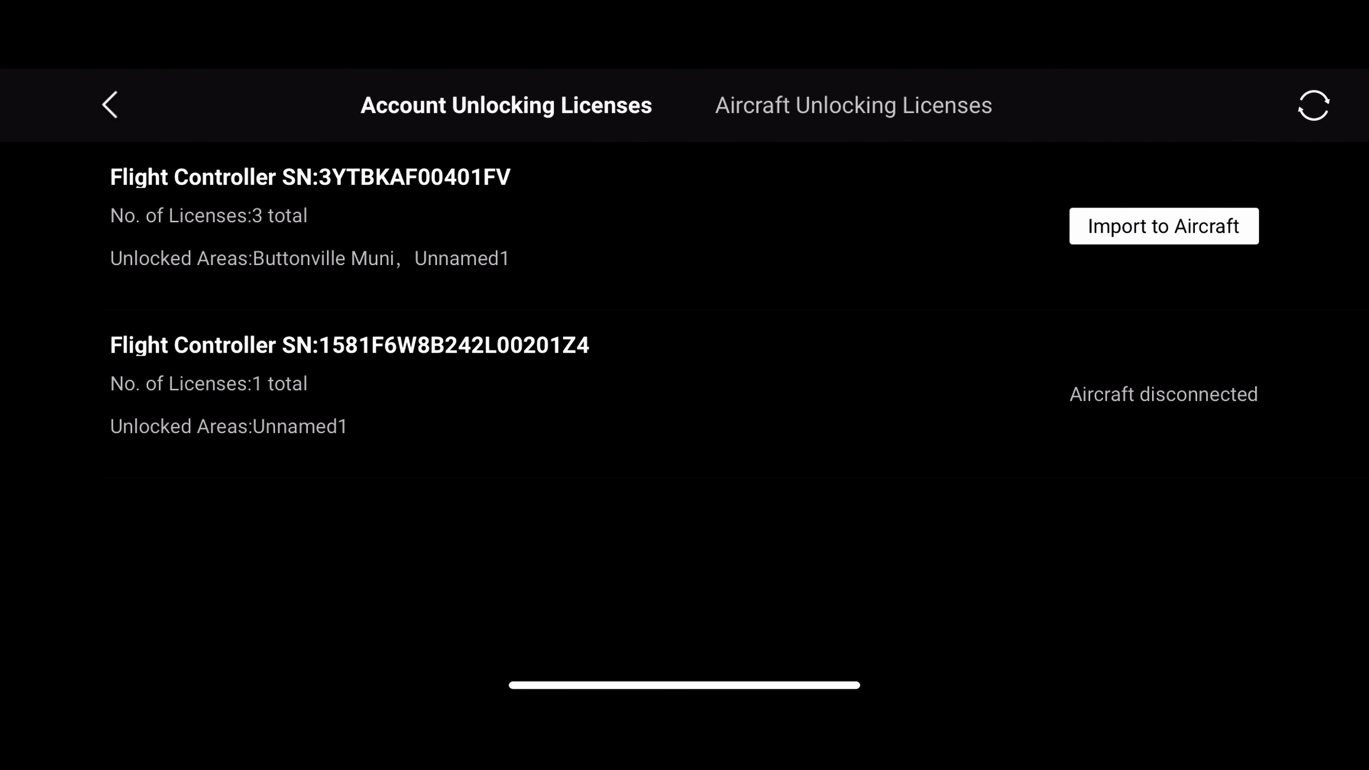
{"action": "left_click", "coordinate": [831, 107]}
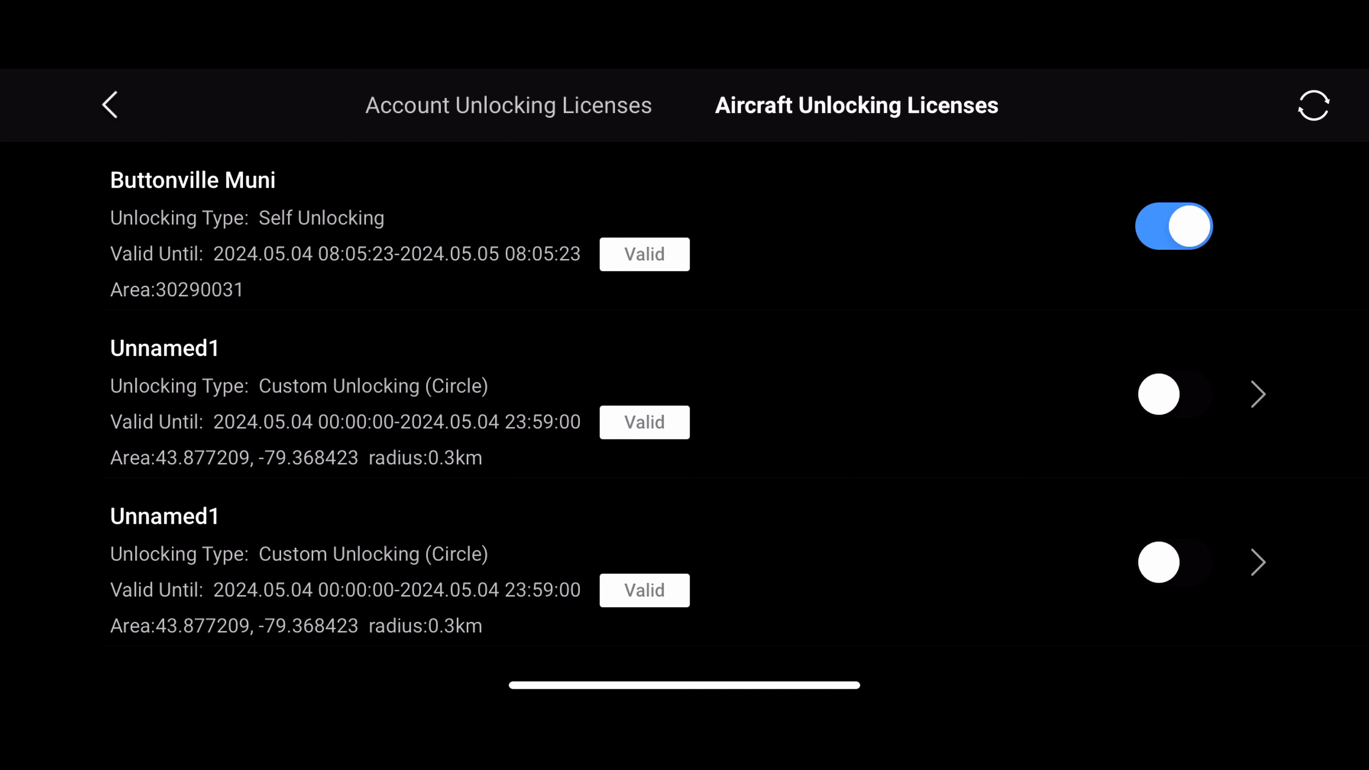
- Turn on the Unnamed1 custom license and accept the qualification and liability statements
{"action": "left_click", "coordinate": [1185, 397]}
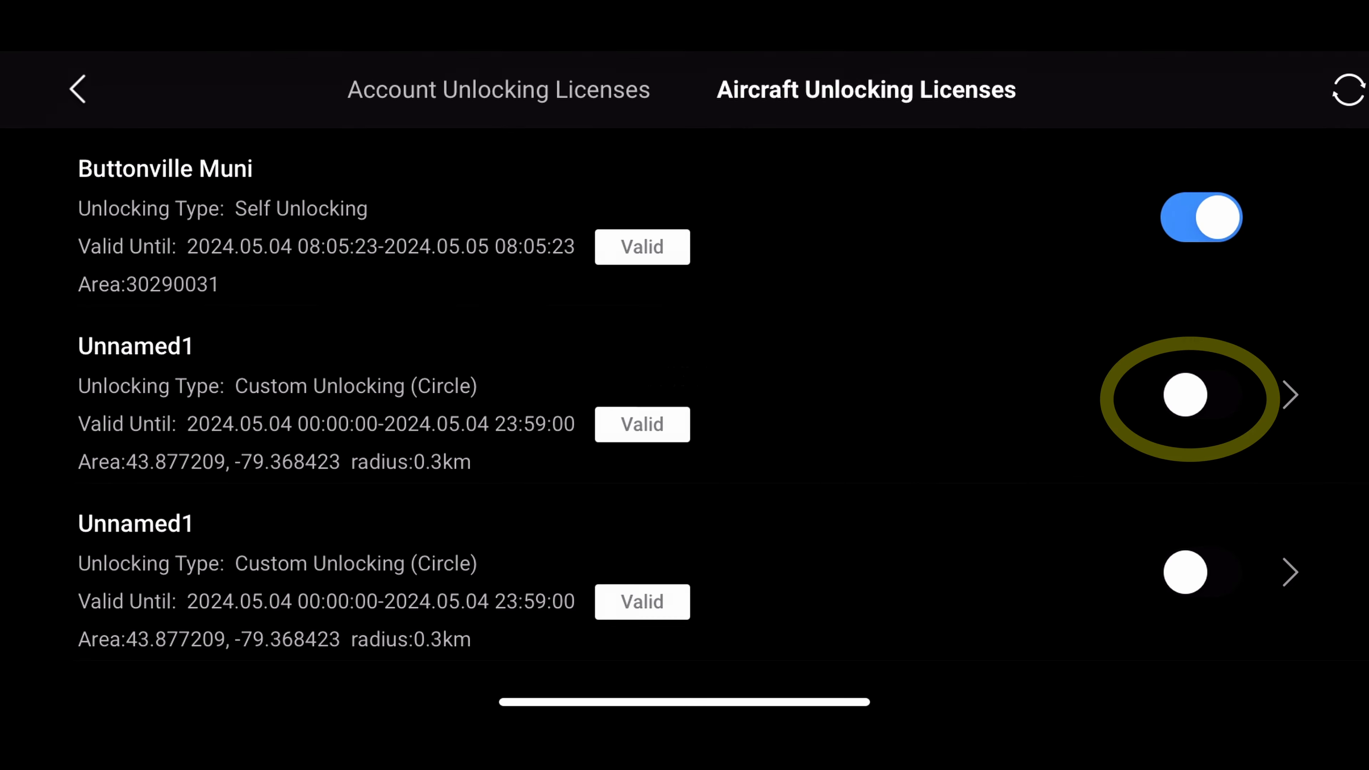
{"action": "left_click", "coordinate": [1185, 397]}
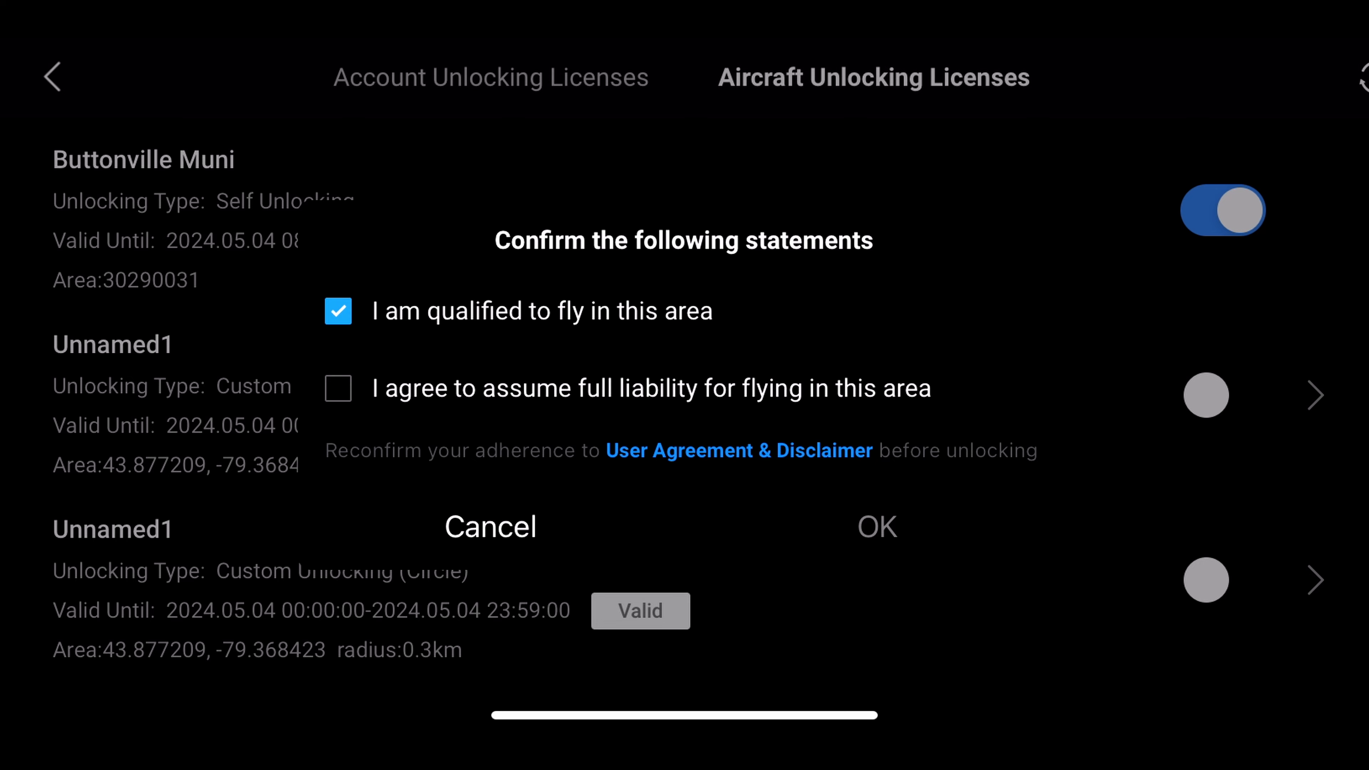
{"action": "left_click", "coordinate": [879, 528]}
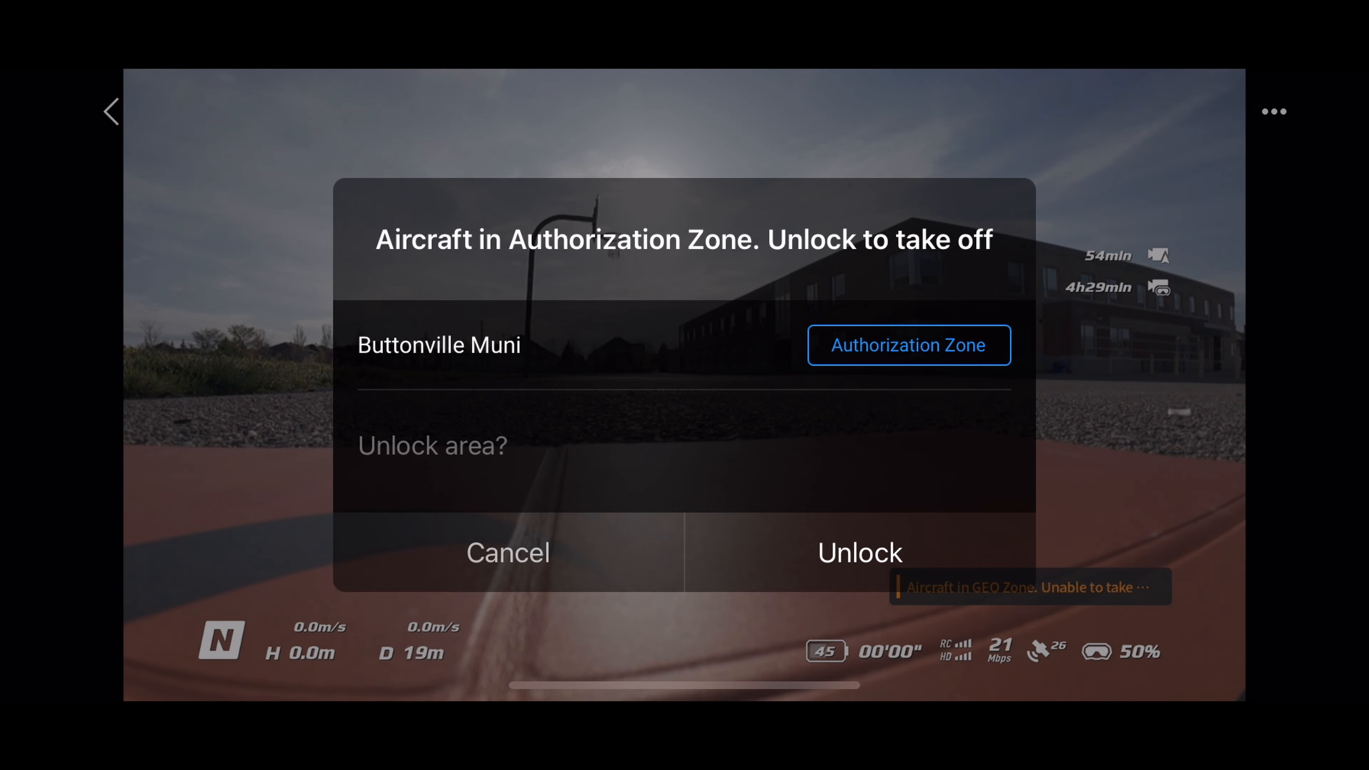
- Unlock the Buttonville Muni authorization zone, accepting all statements, and close the success message
{"action": "left_click", "coordinate": [862, 553]}
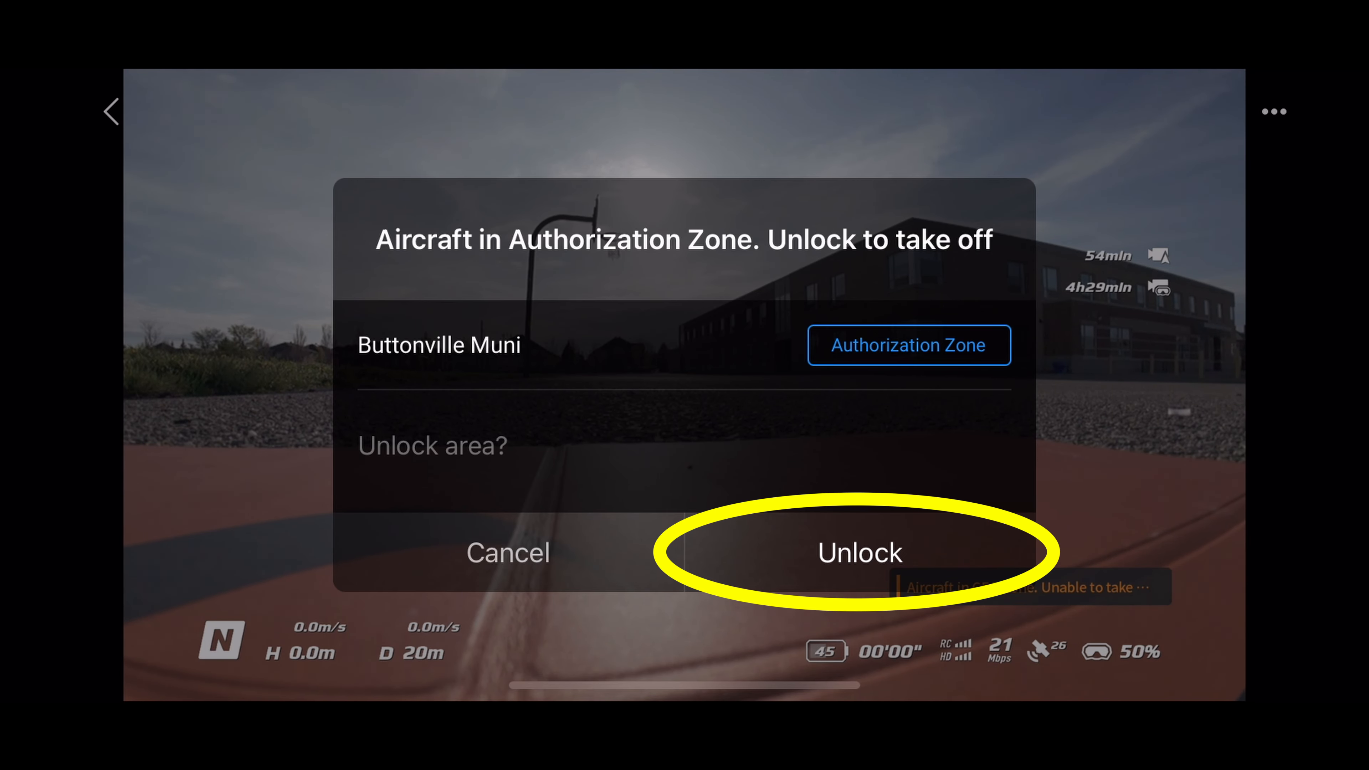
{"action": "left_click", "coordinate": [860, 554]}
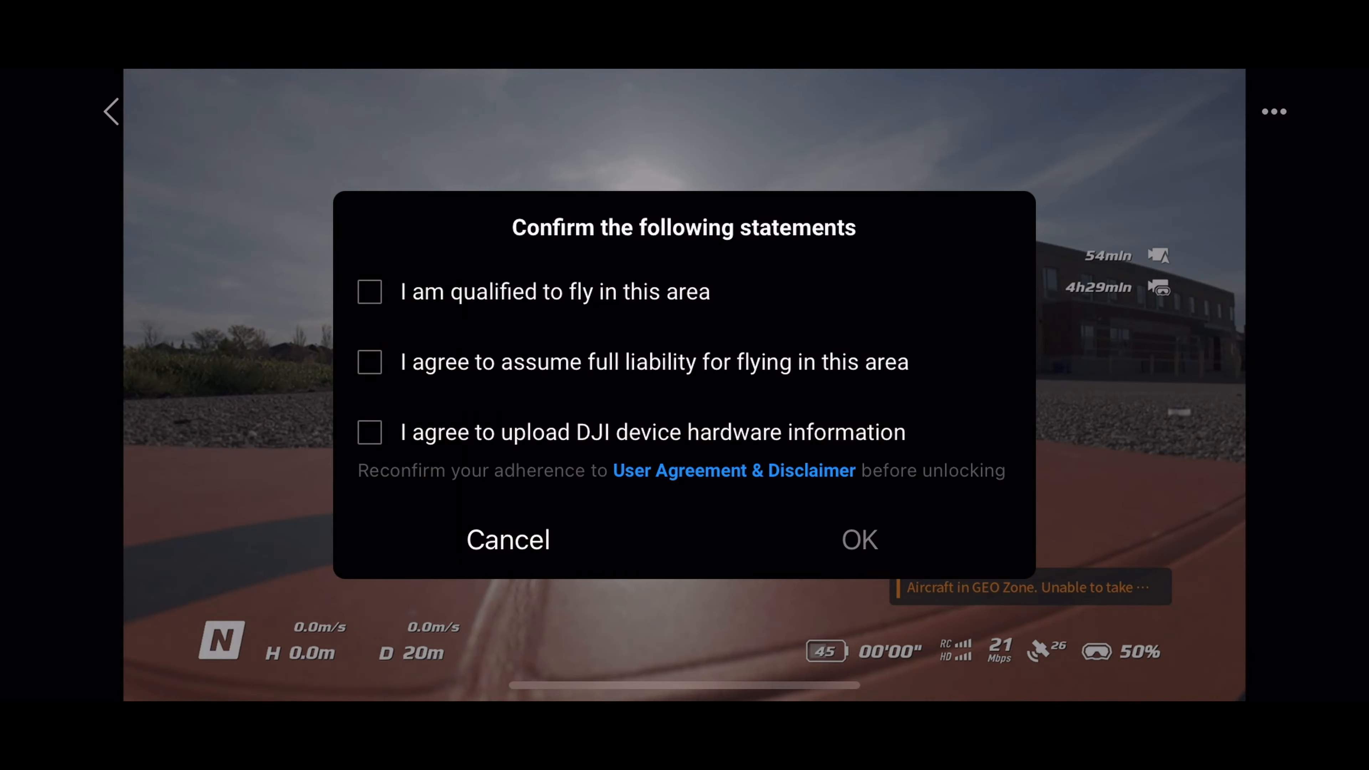
{"action": "left_click", "coordinate": [372, 296]}
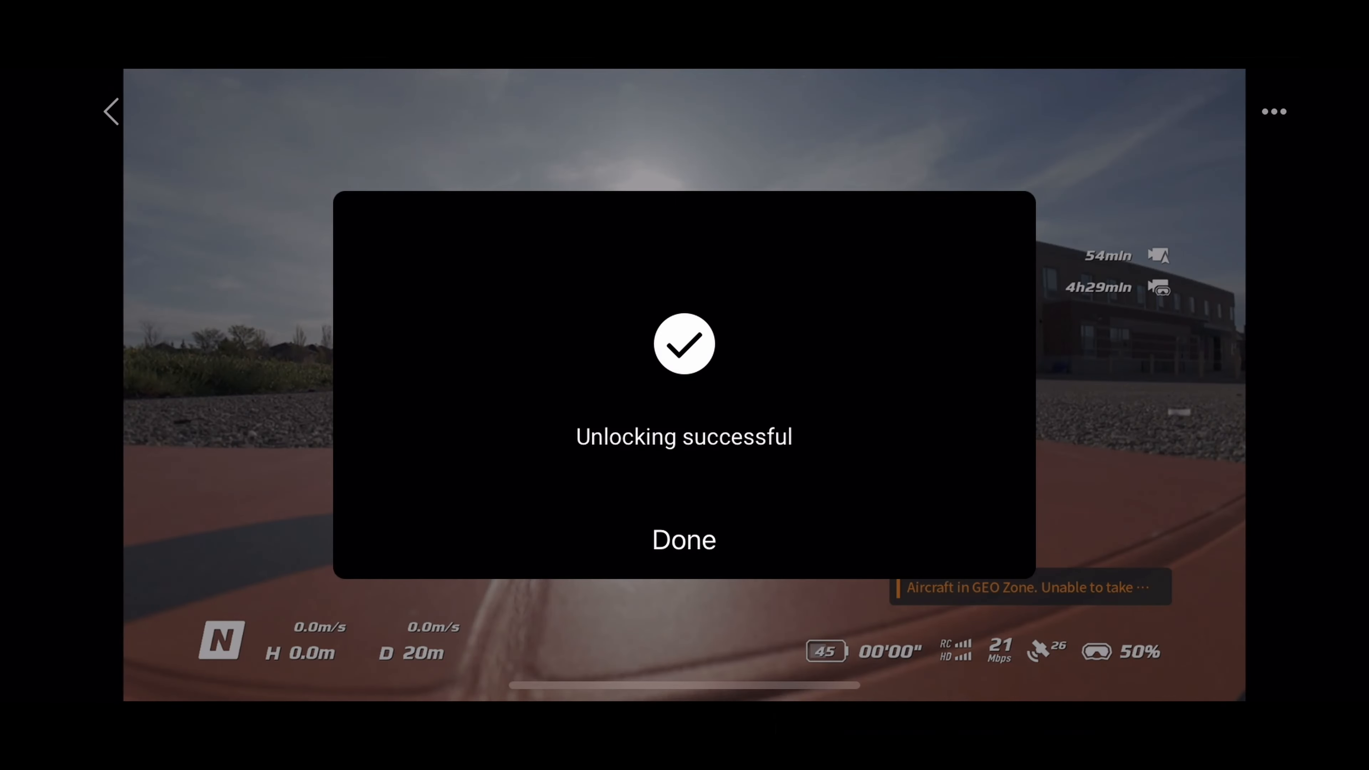
{"action": "left_click", "coordinate": [685, 540]}
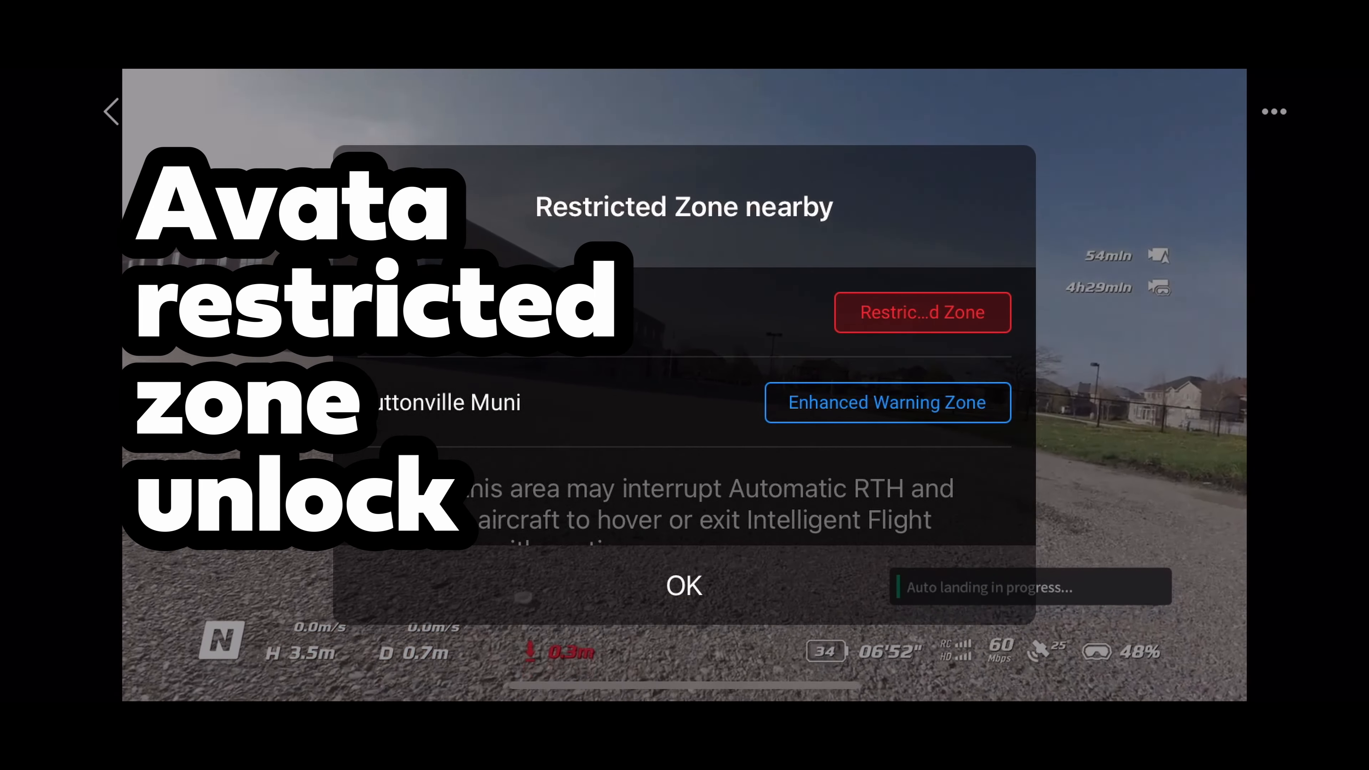
- Dismiss the restricted-zone notice and view the Aircraft Unlocking Licenses under Settings > Unlock GEO Zone
{"action": "left_click", "coordinate": [685, 586]}
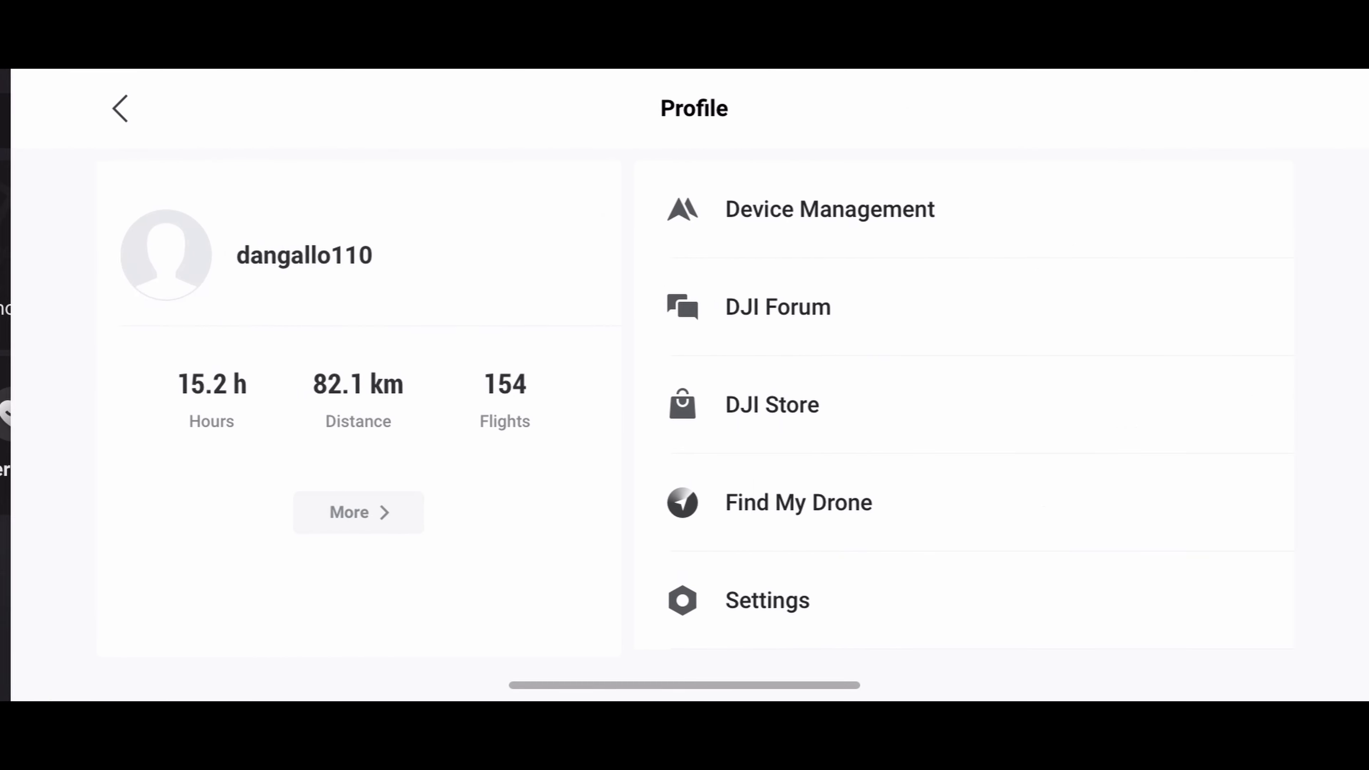
{"action": "left_click", "coordinate": [768, 601]}
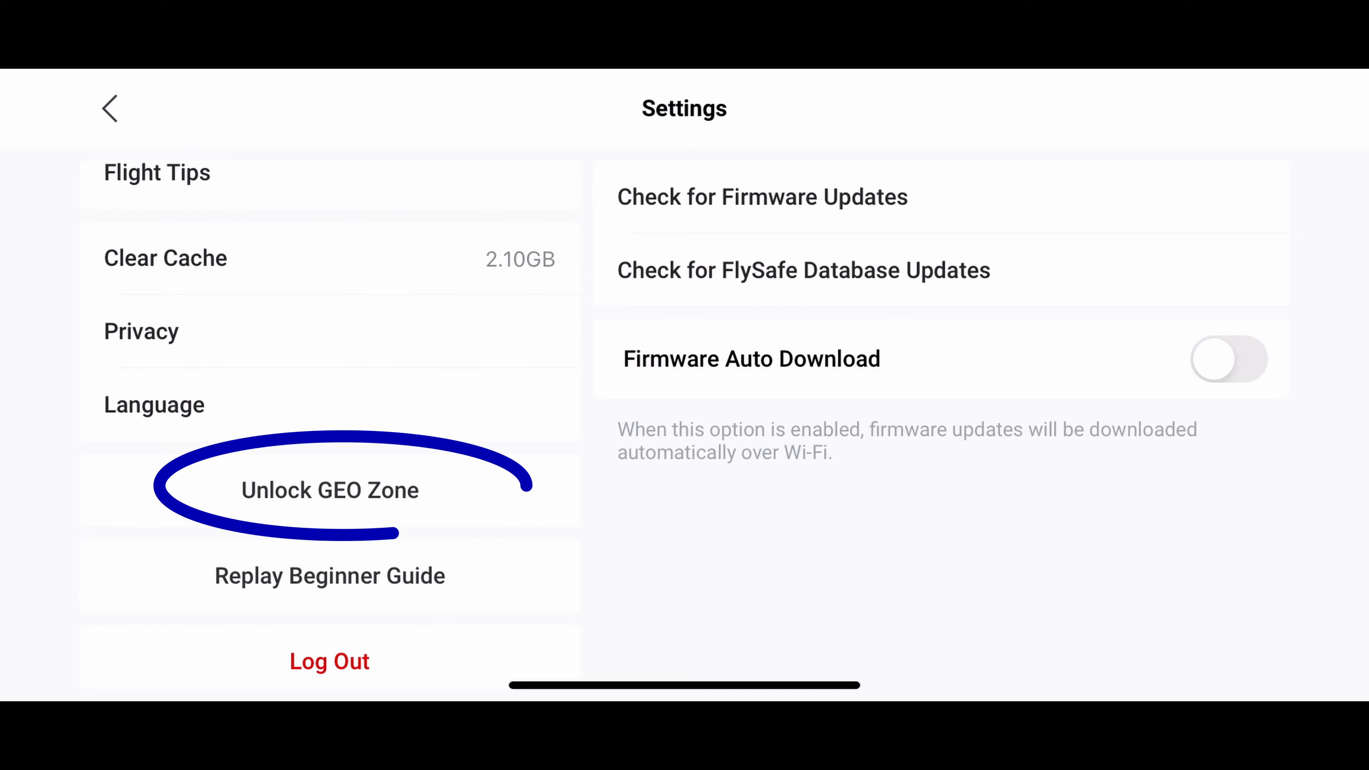
{"action": "left_click", "coordinate": [330, 490]}
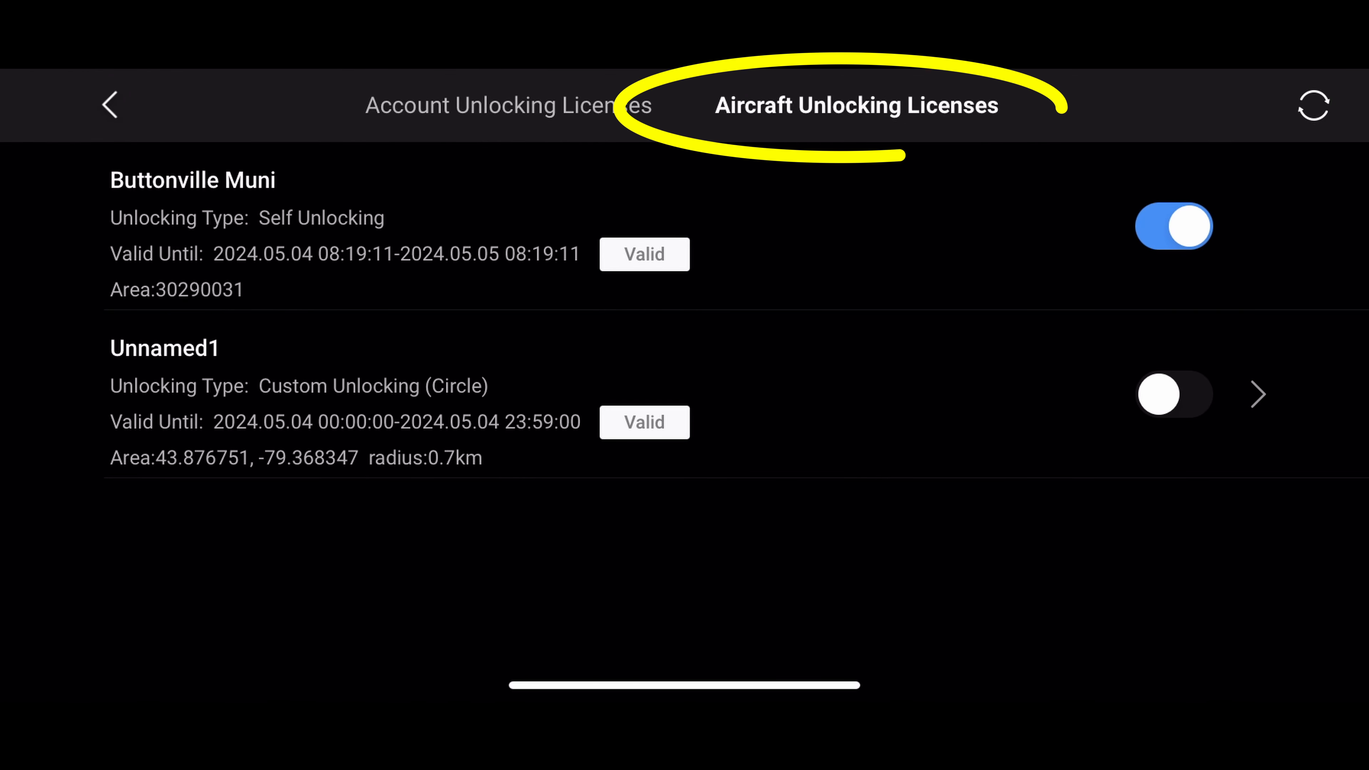
{"action": "left_click", "coordinate": [1159, 397]}
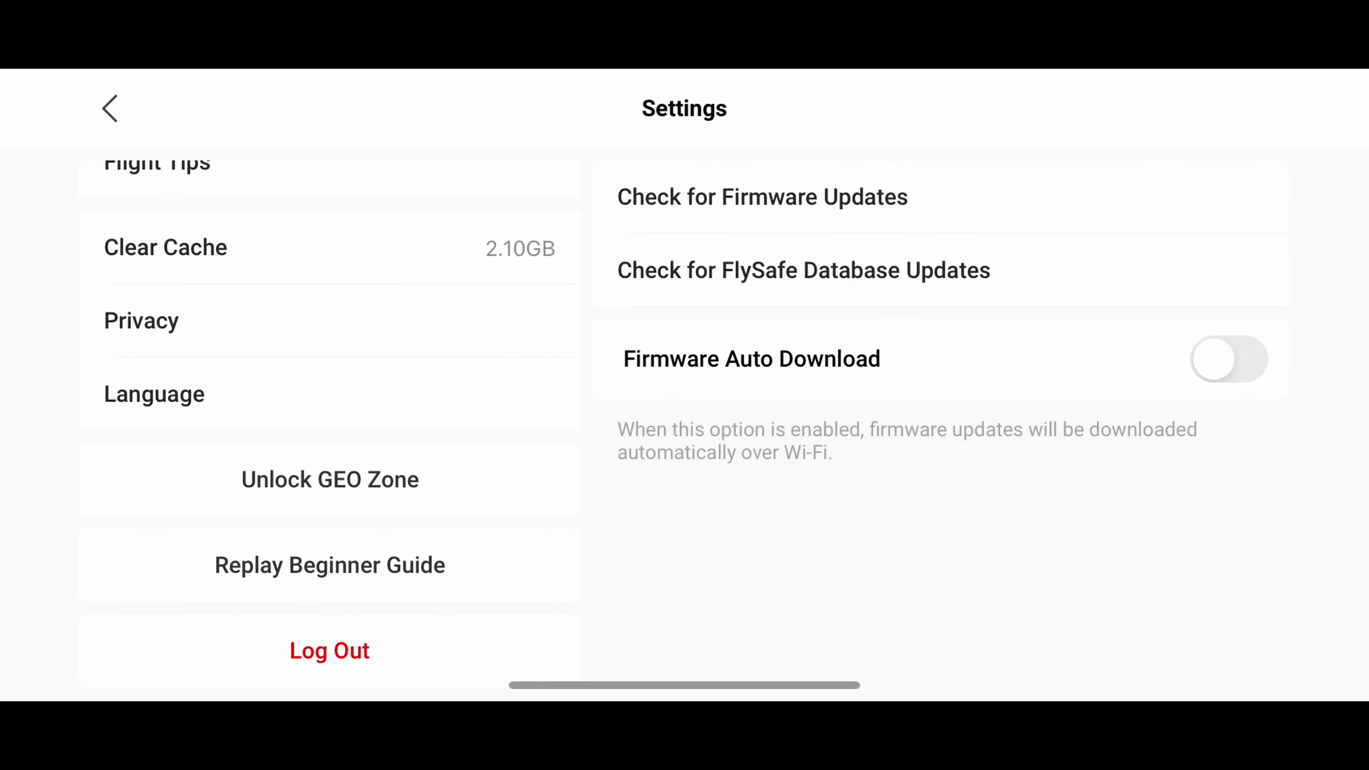
- Return to the home screen and enter the flight view via GO FLY to take off
{"action": "left_click", "coordinate": [110, 113]}
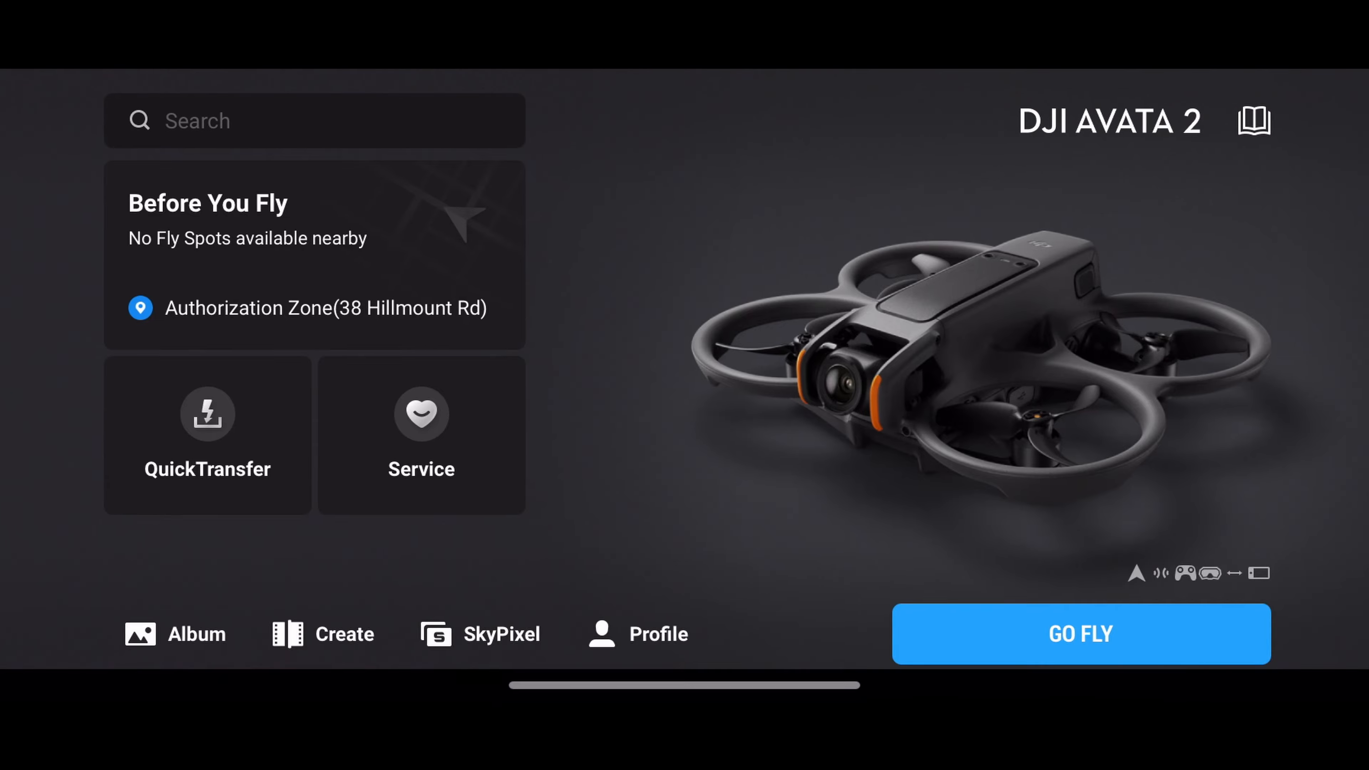
{"action": "left_click", "coordinate": [1080, 633]}
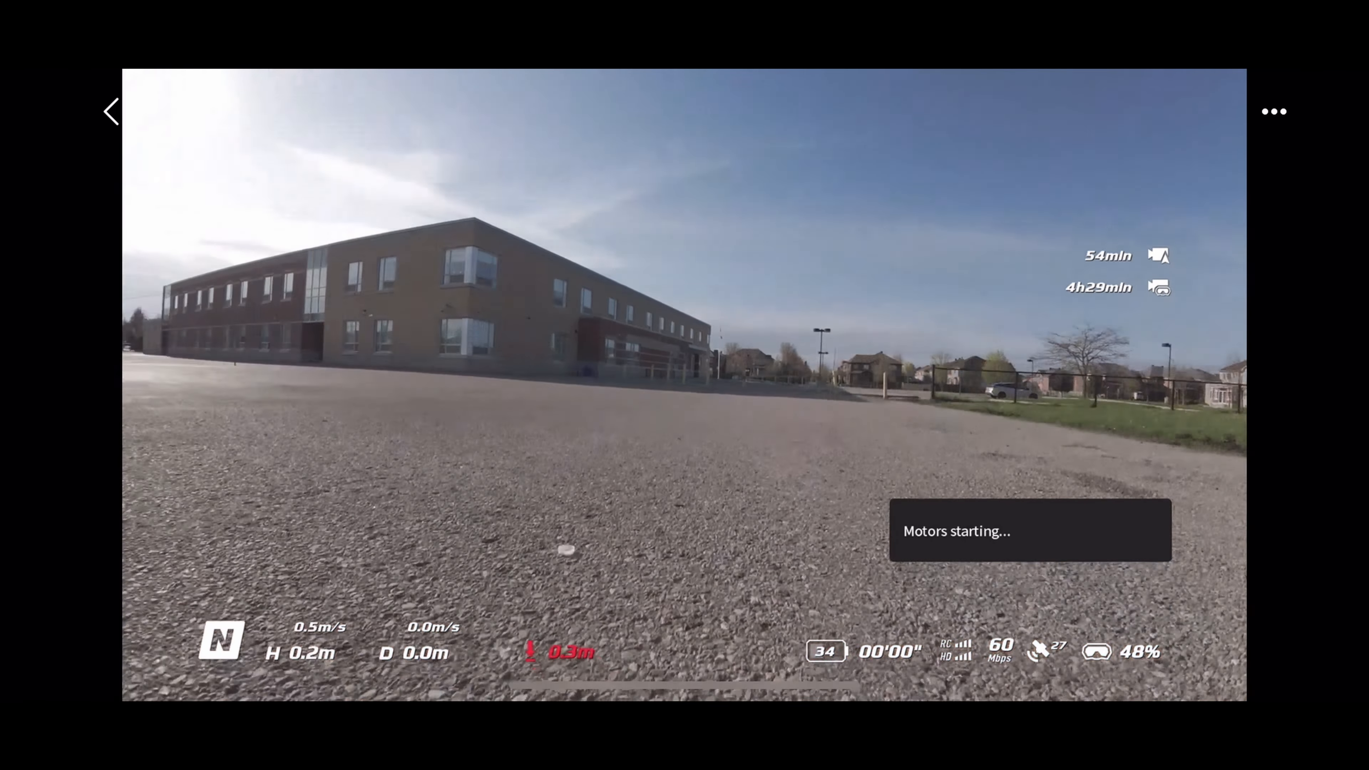